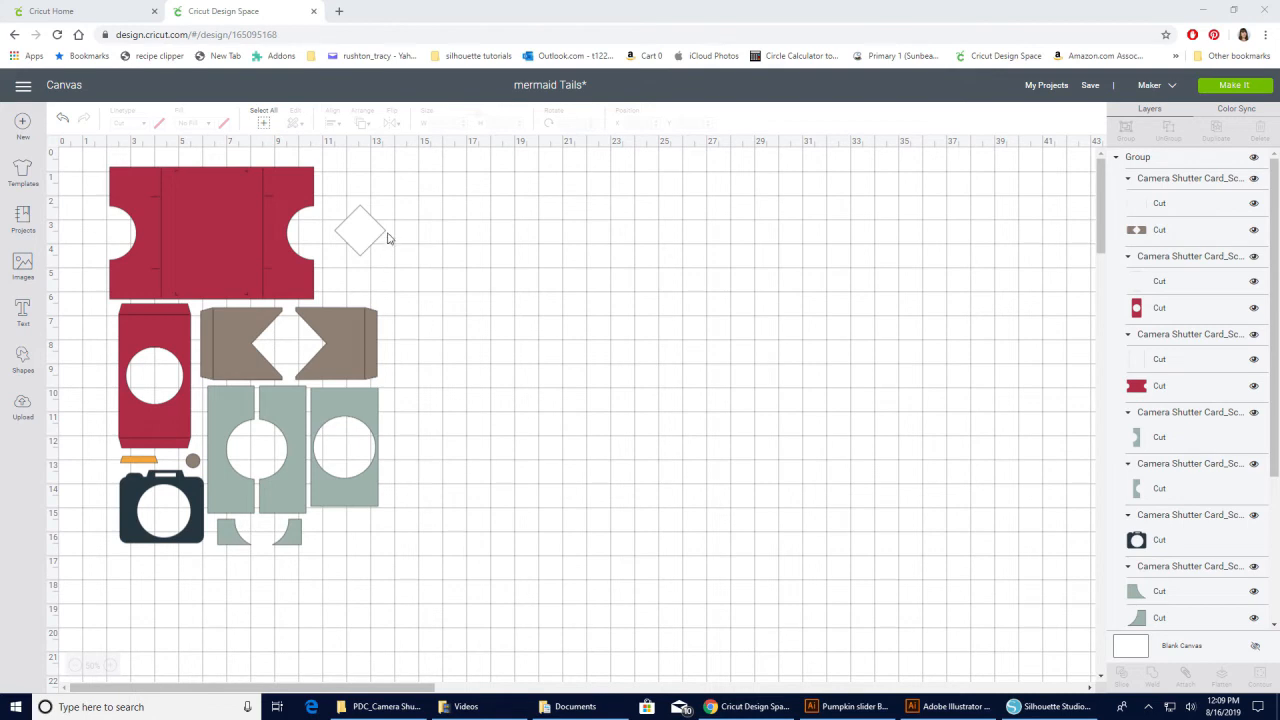
pyautogui.moveTo(358, 260)
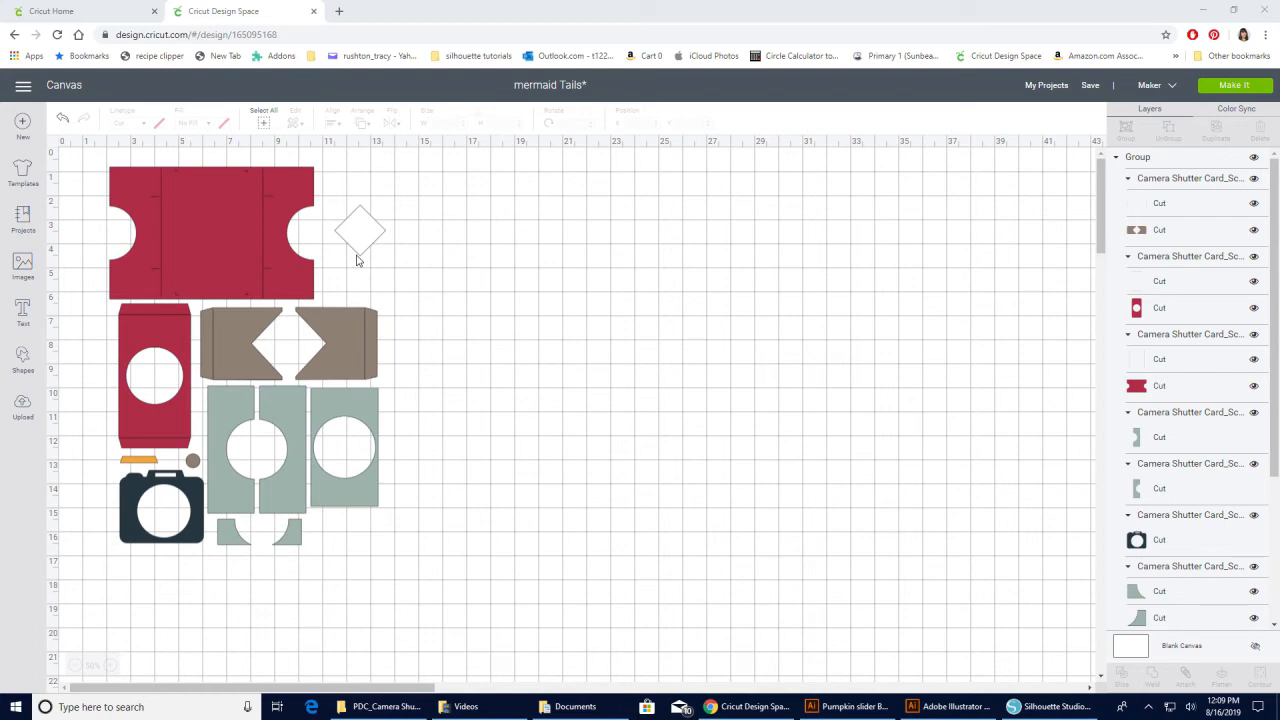
pyautogui.moveTo(400, 540)
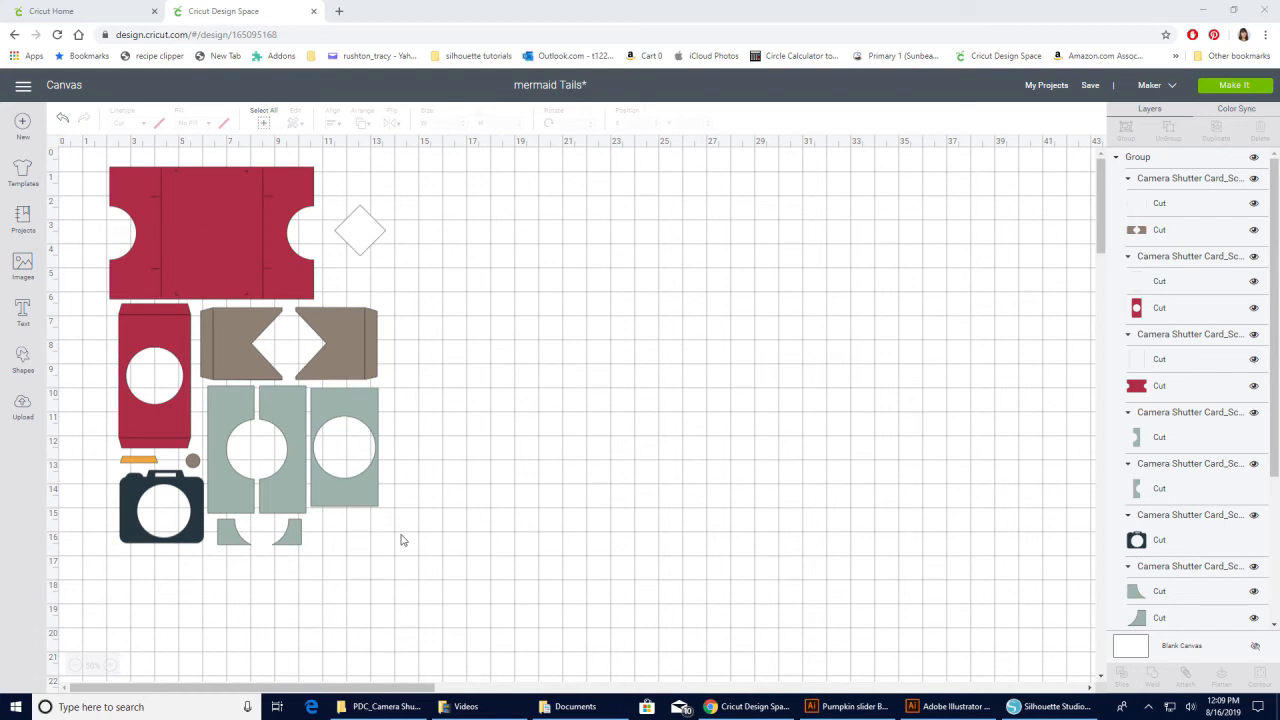
pyautogui.moveTo(418, 488)
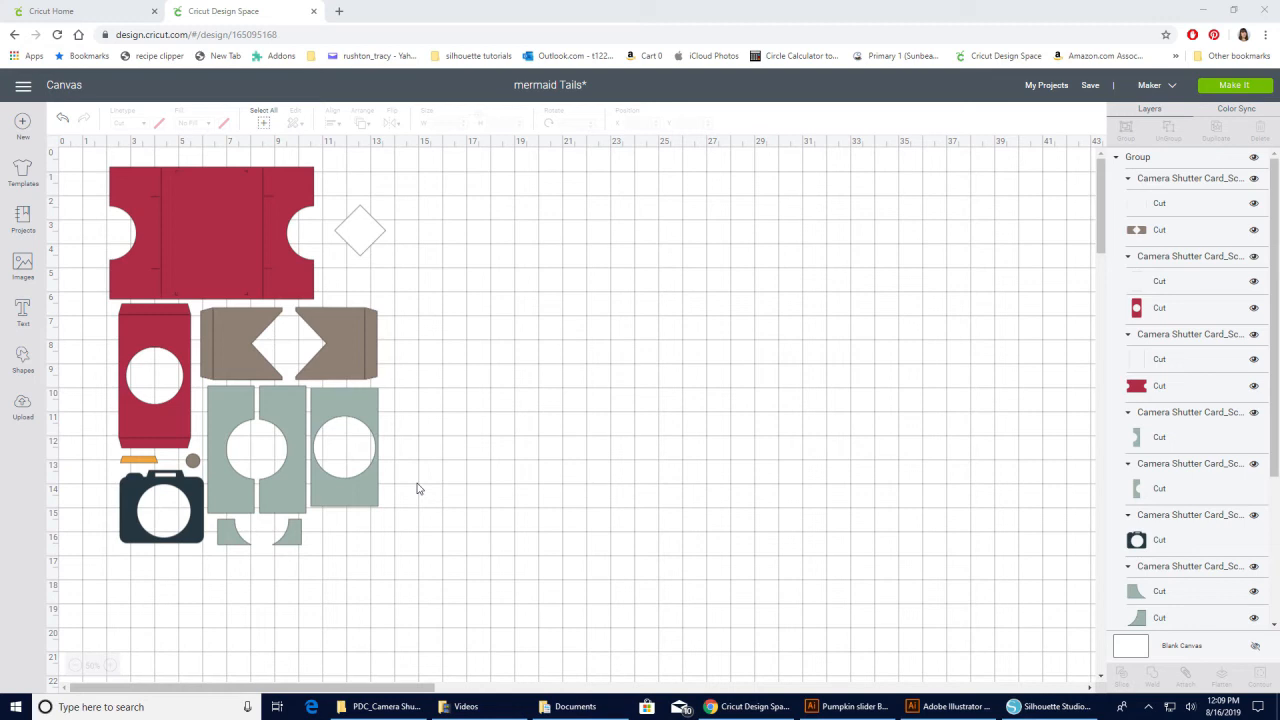
pyautogui.moveTo(350, 363)
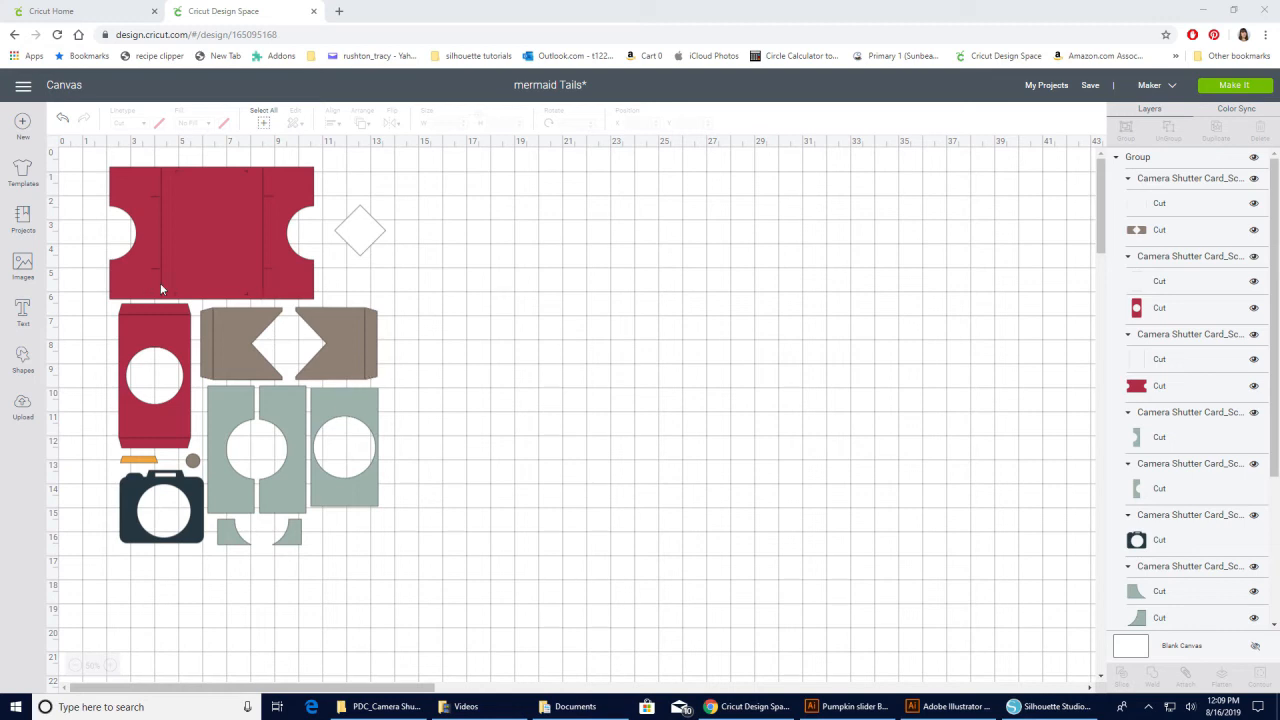
pyautogui.moveTo(530, 460)
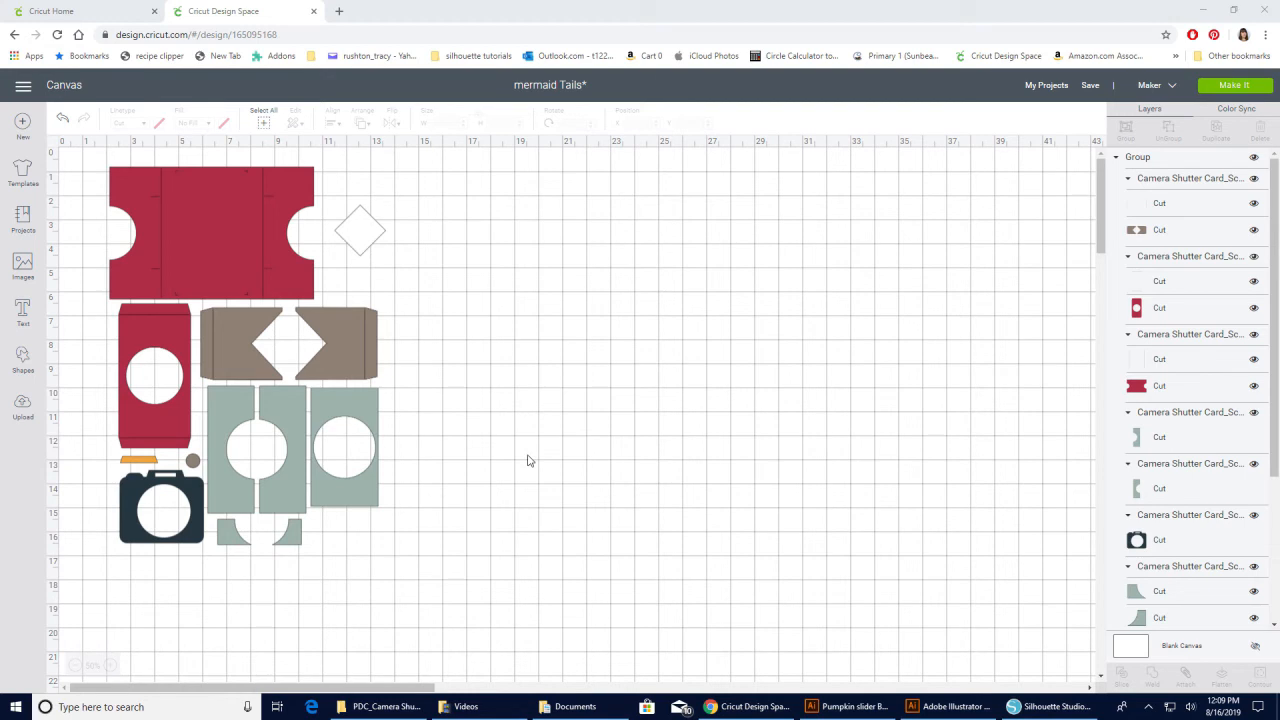
pyautogui.moveTo(380, 400)
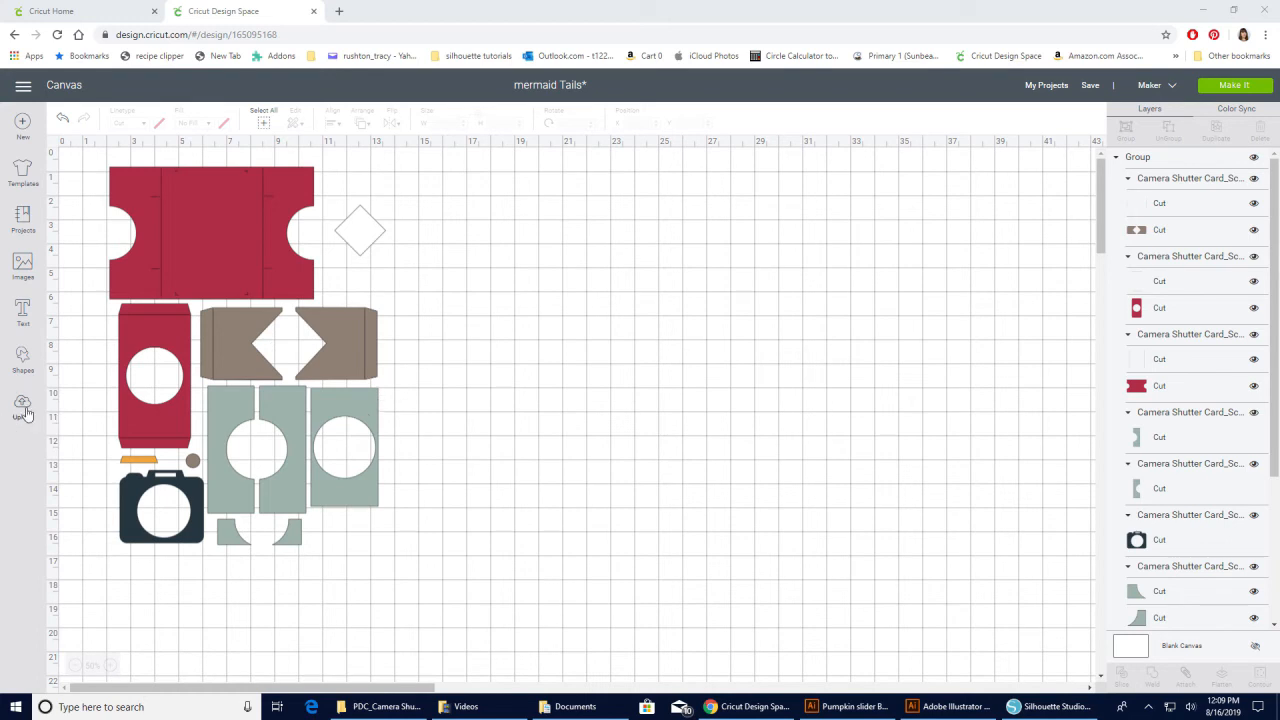
# Step: Open the Upload Image page from the Upload panel
pyautogui.click(22, 275)
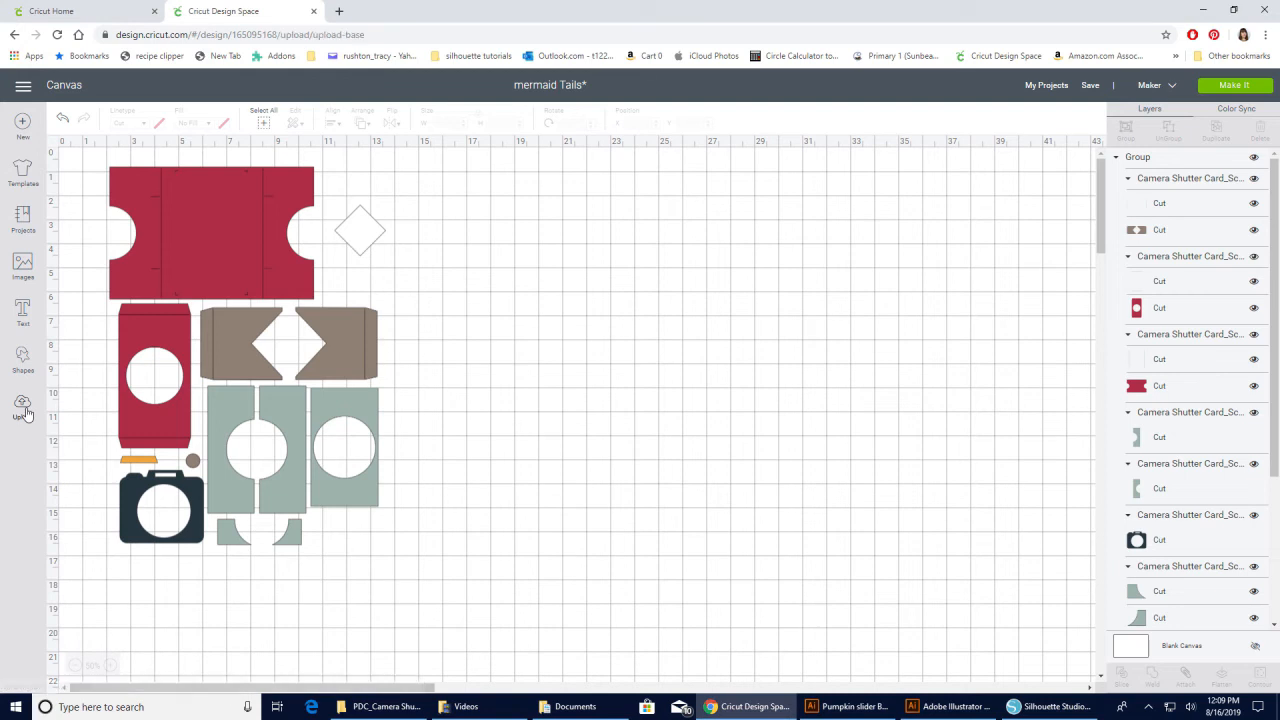
pyautogui.click(22, 405)
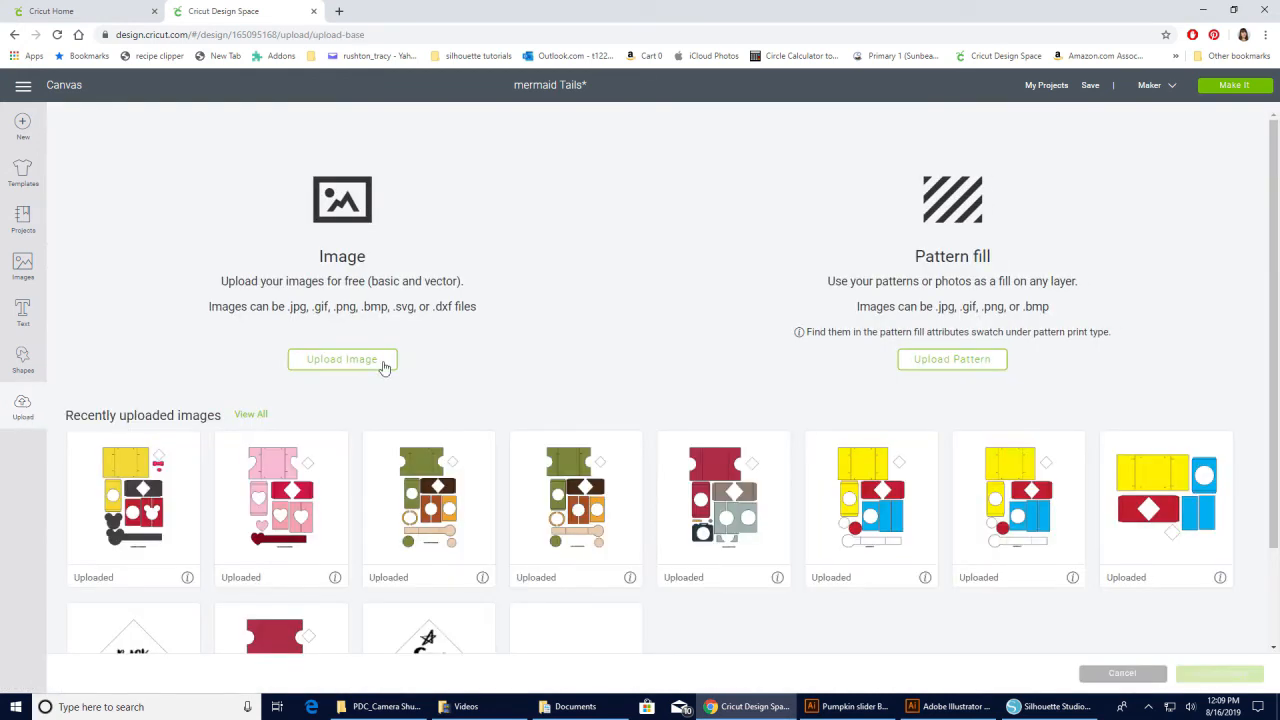
pyautogui.click(342, 359)
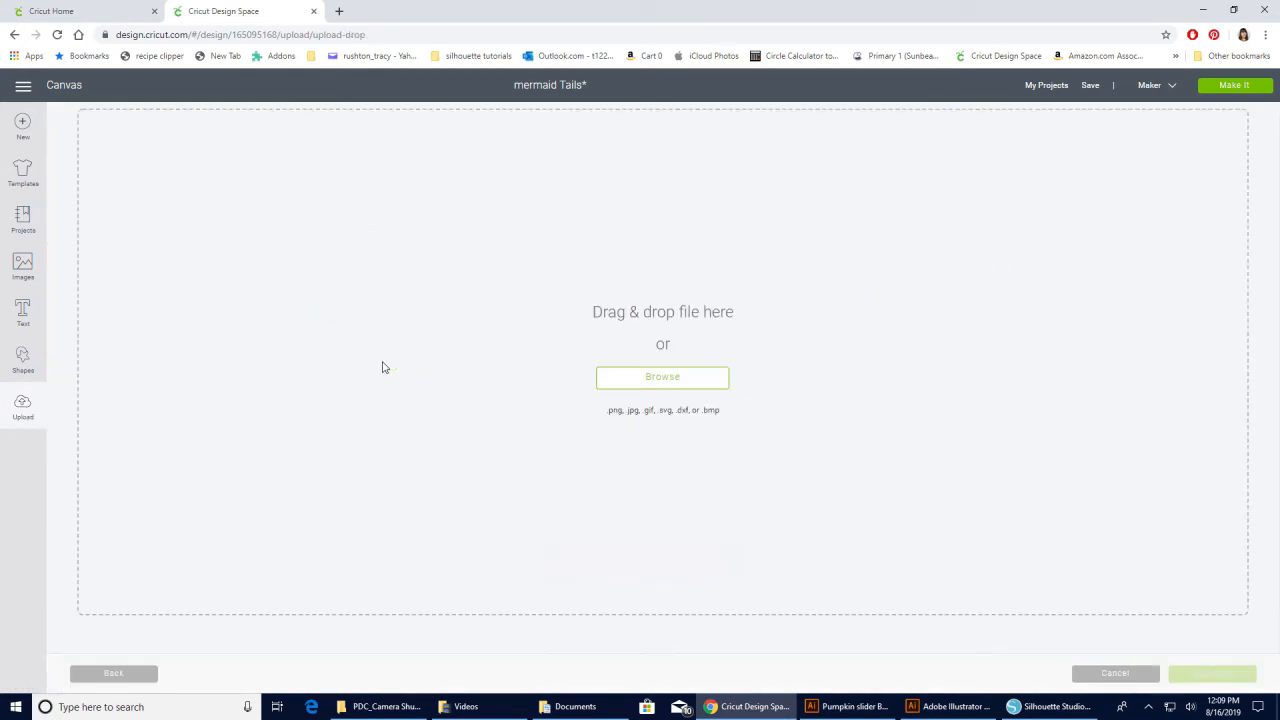
pyautogui.moveTo(435, 621)
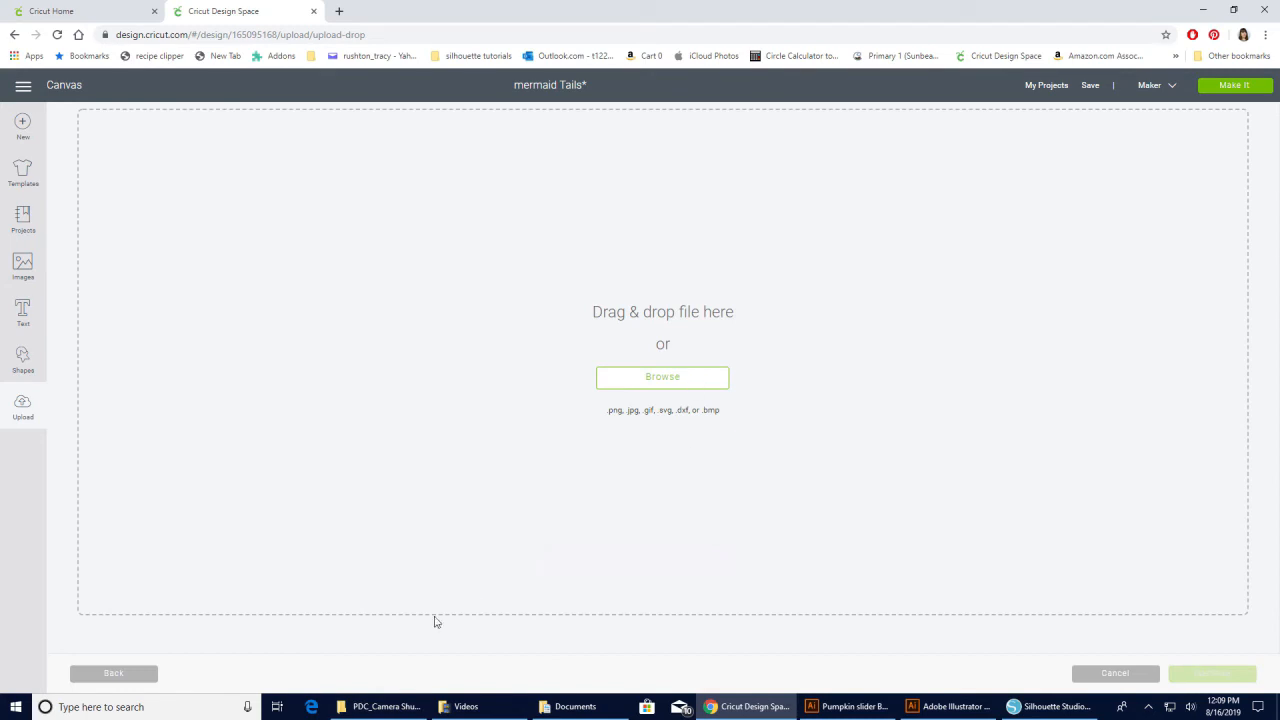
# Step: Browse to Design Space > PNG and select the Say Cheese small image
pyautogui.click(662, 377)
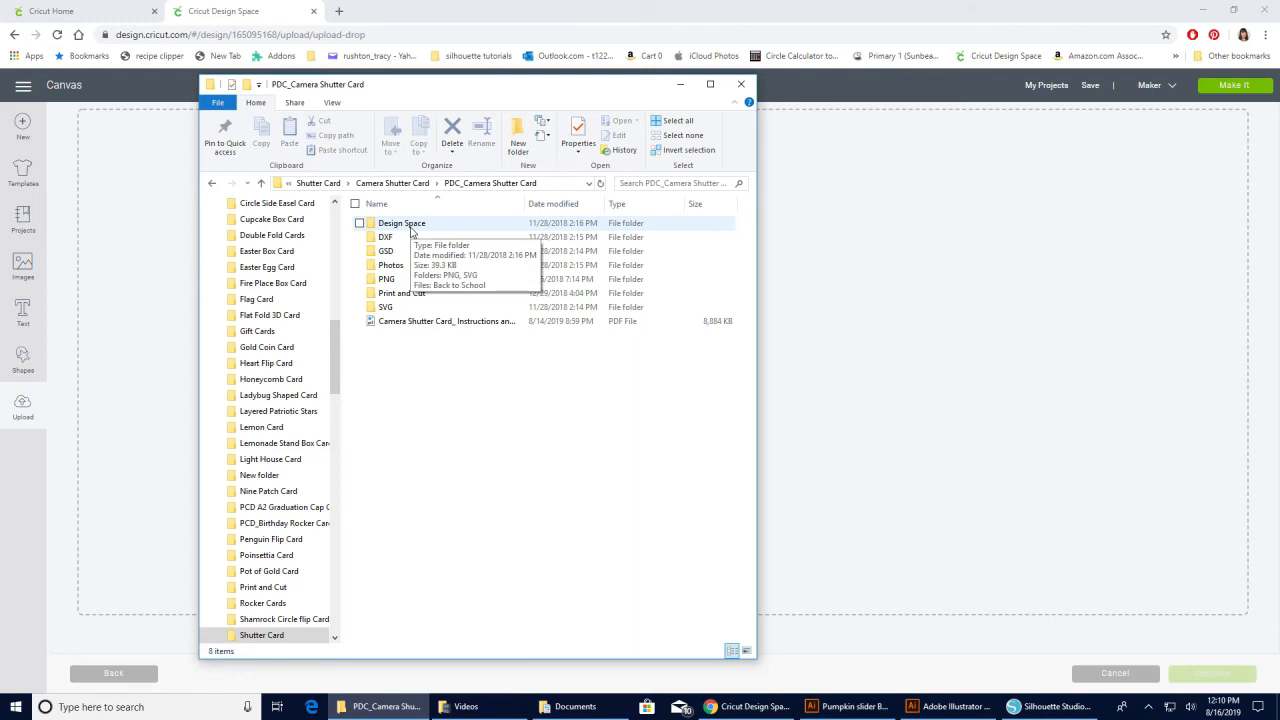
pyautogui.doubleClick(401, 222)
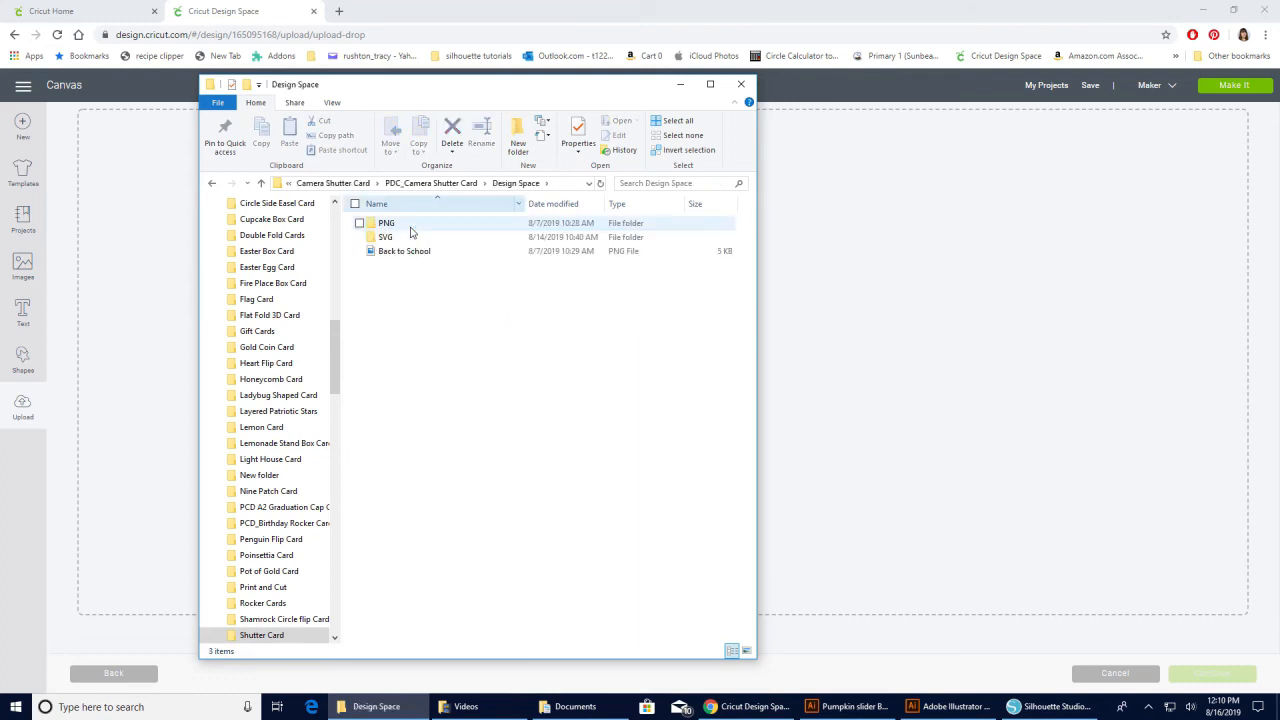
pyautogui.moveTo(405, 237)
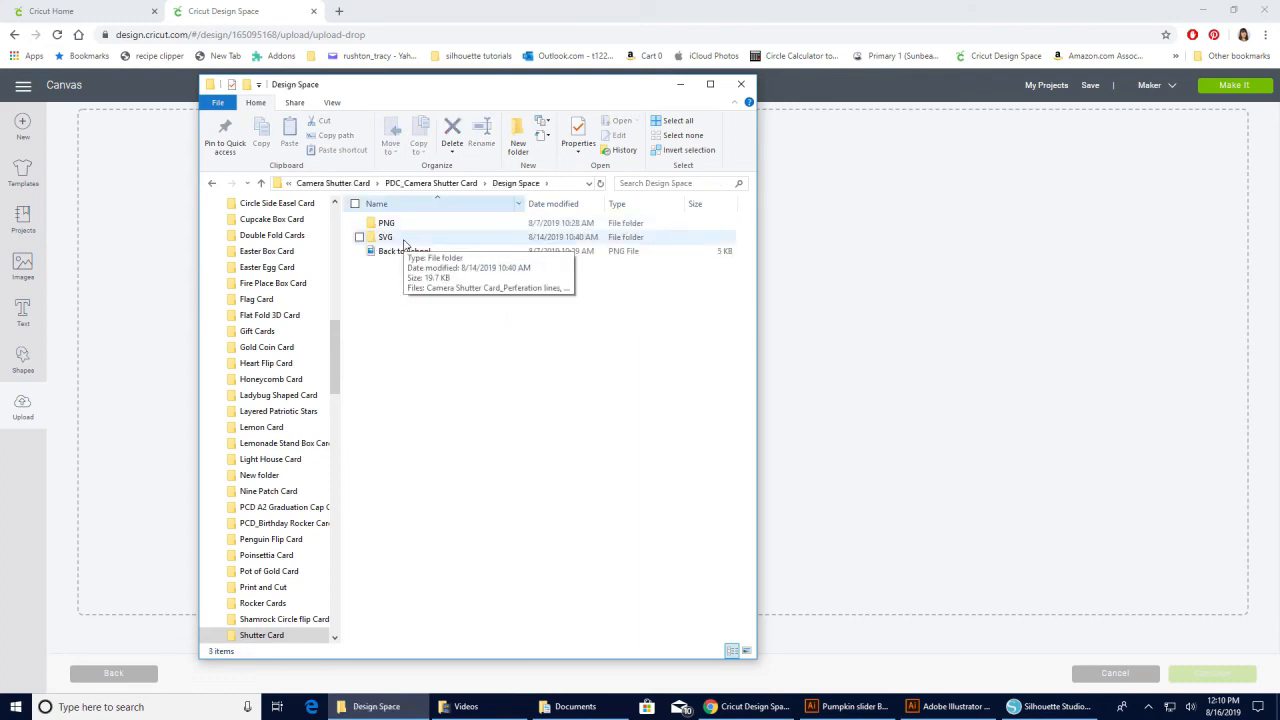
pyautogui.moveTo(405, 224)
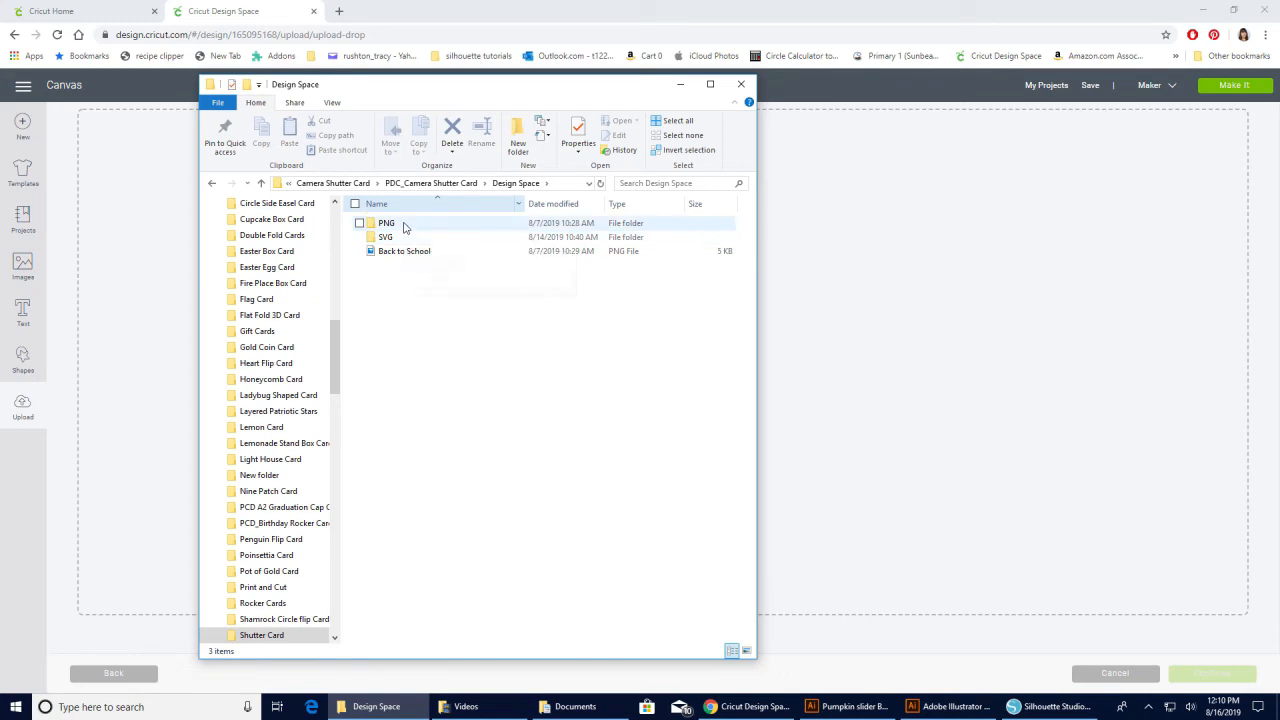
pyautogui.click(386, 222)
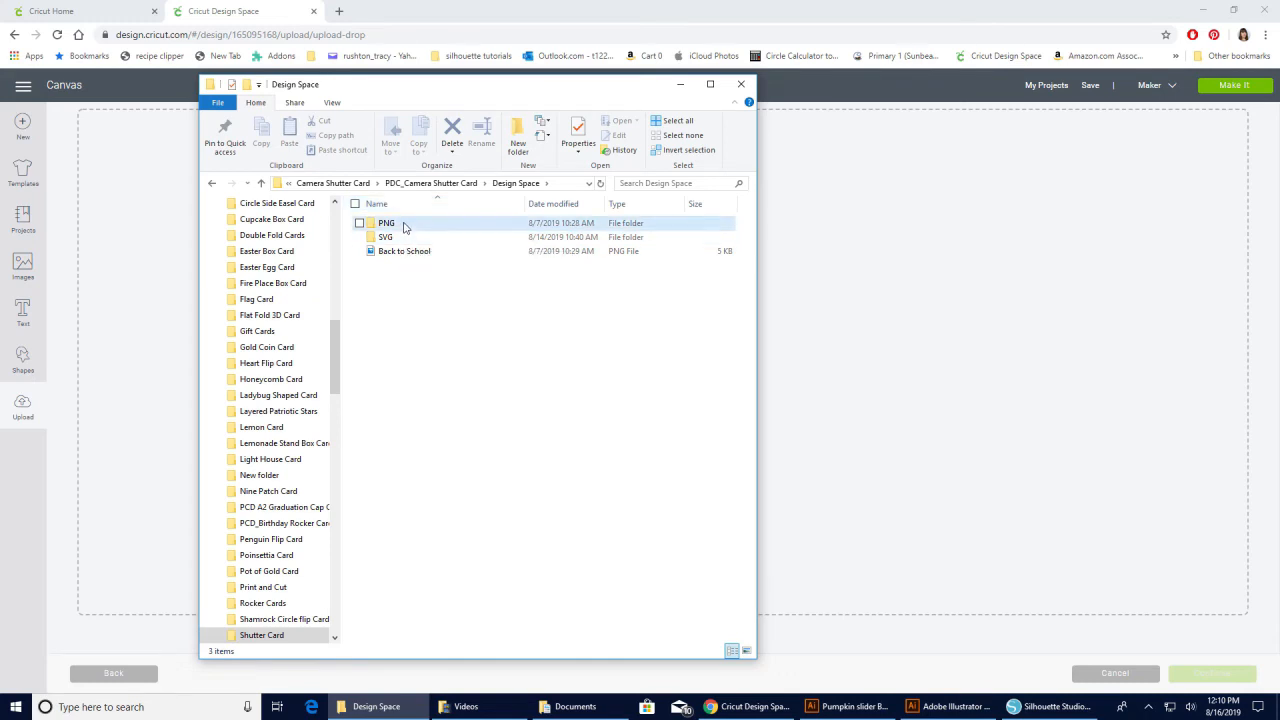
pyautogui.doubleClick(387, 222)
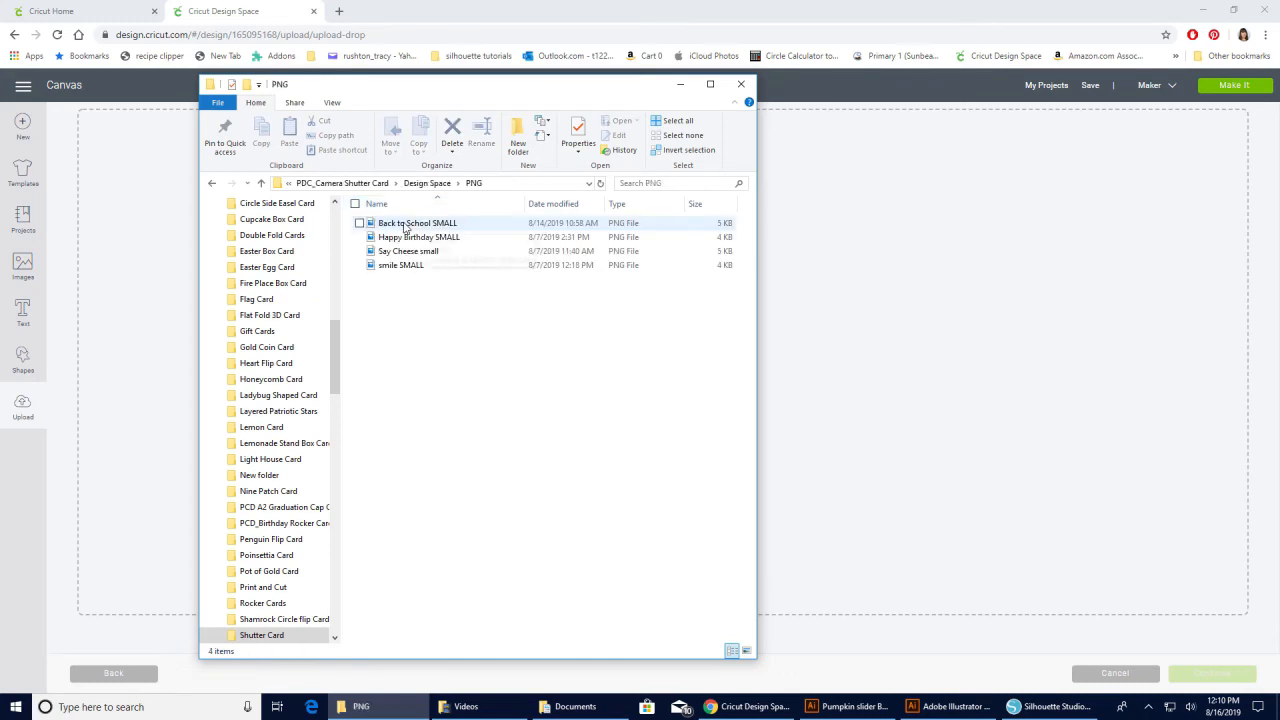
pyautogui.click(408, 251)
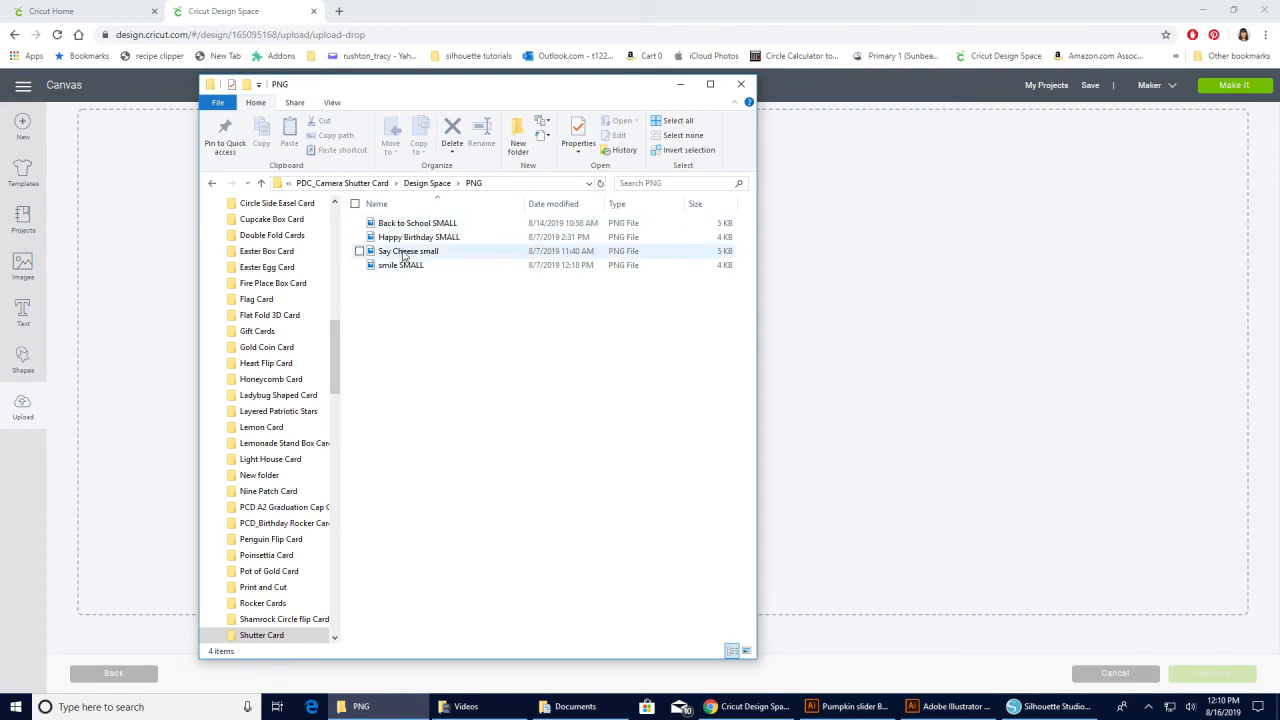
pyautogui.click(408, 251)
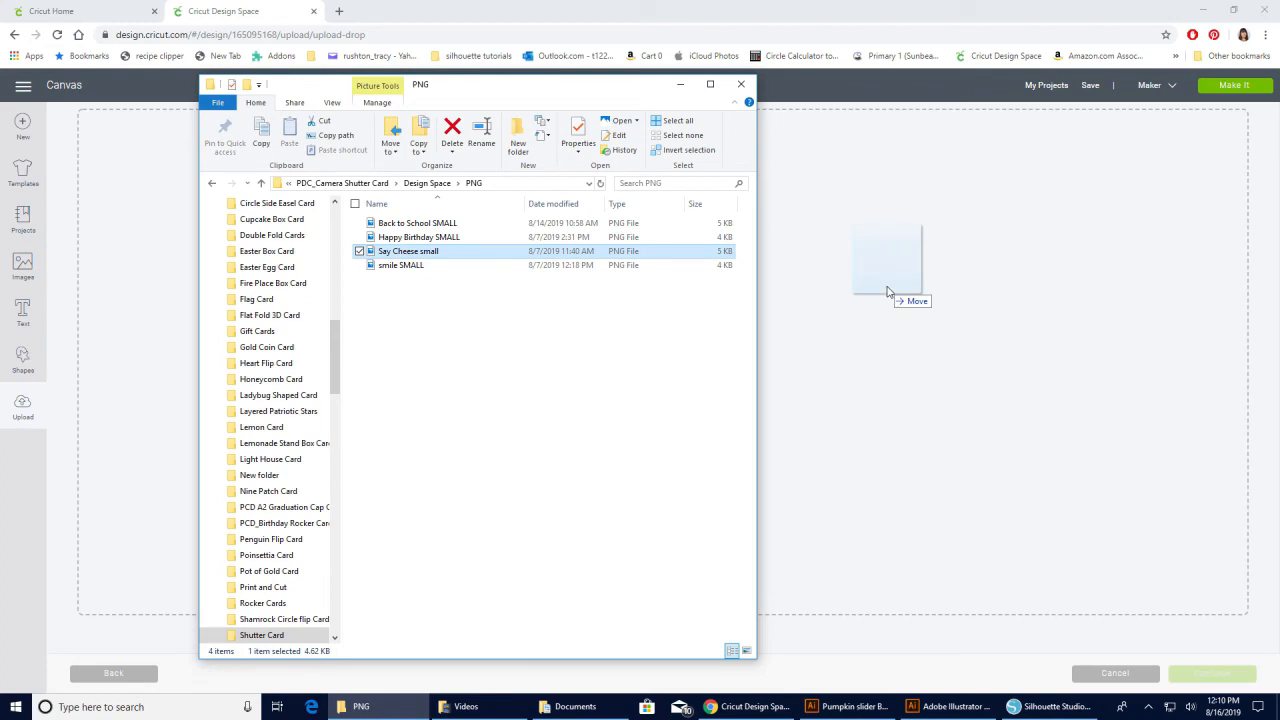
# Step: Load the Say Cheese small PNG into the upload page
pyautogui.doubleClick(408, 251)
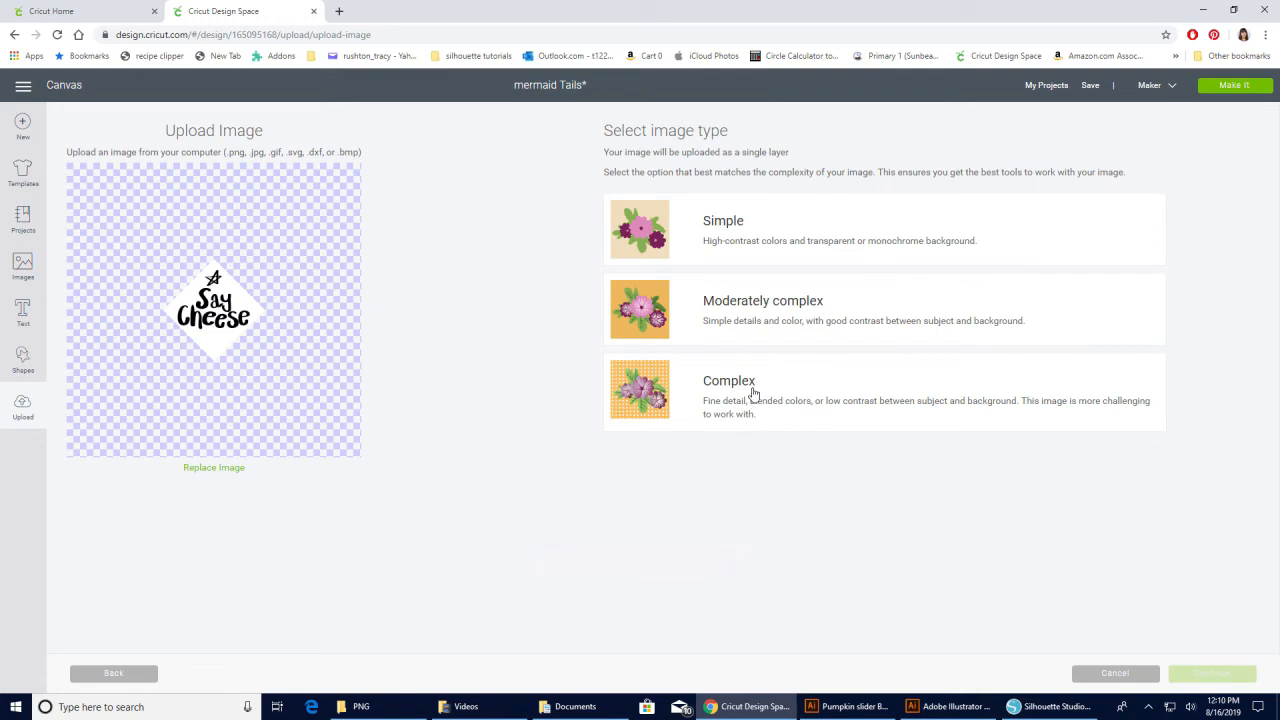
pyautogui.moveTo(748, 392)
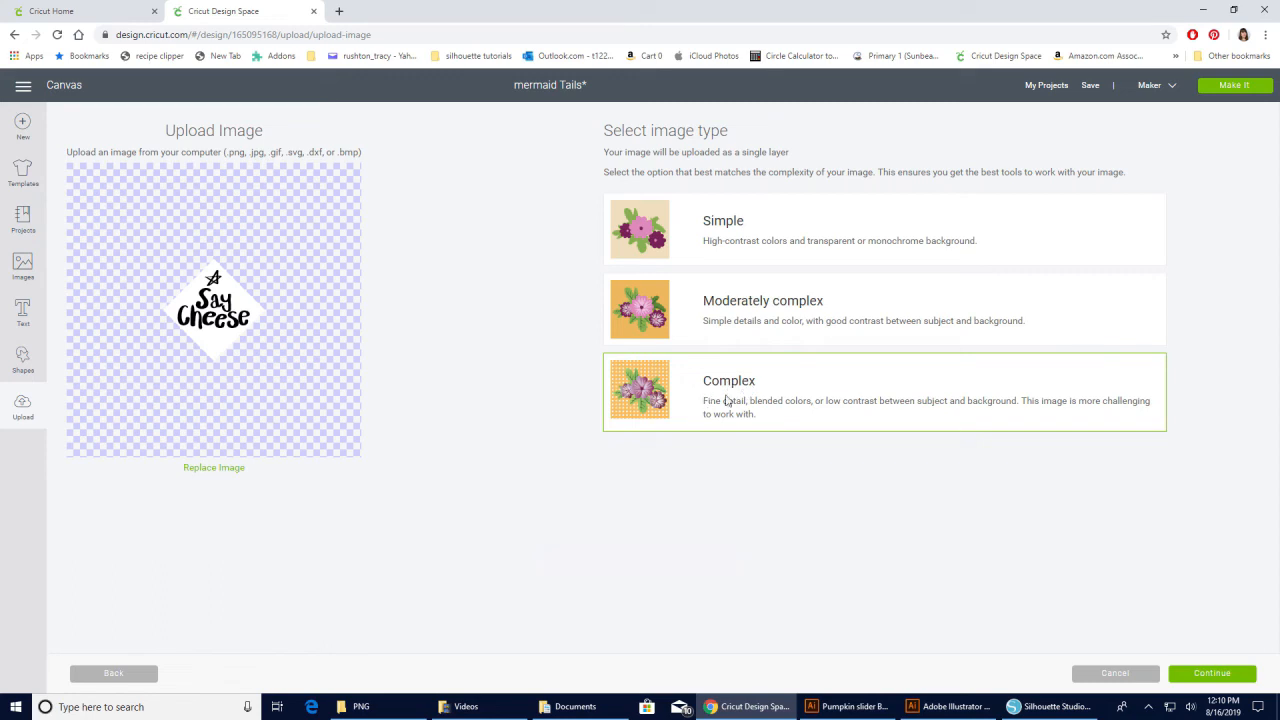
pyautogui.moveTo(1212, 673)
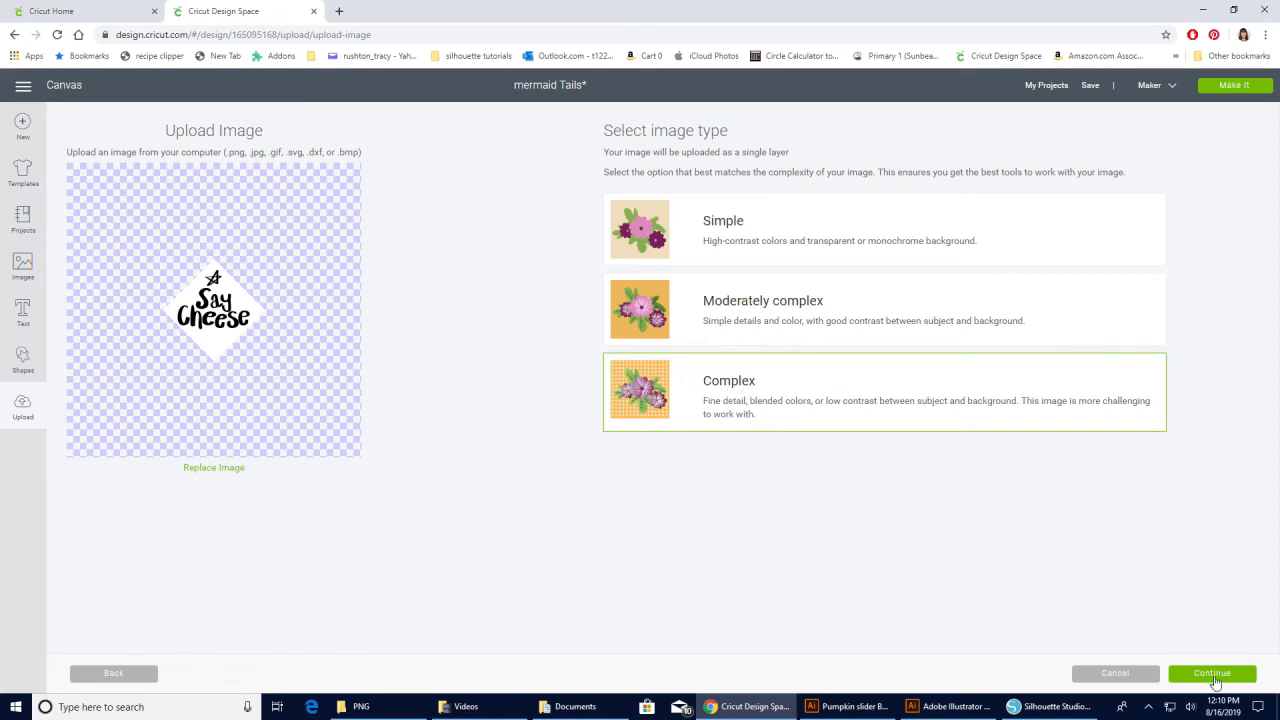
pyautogui.moveTo(967, 602)
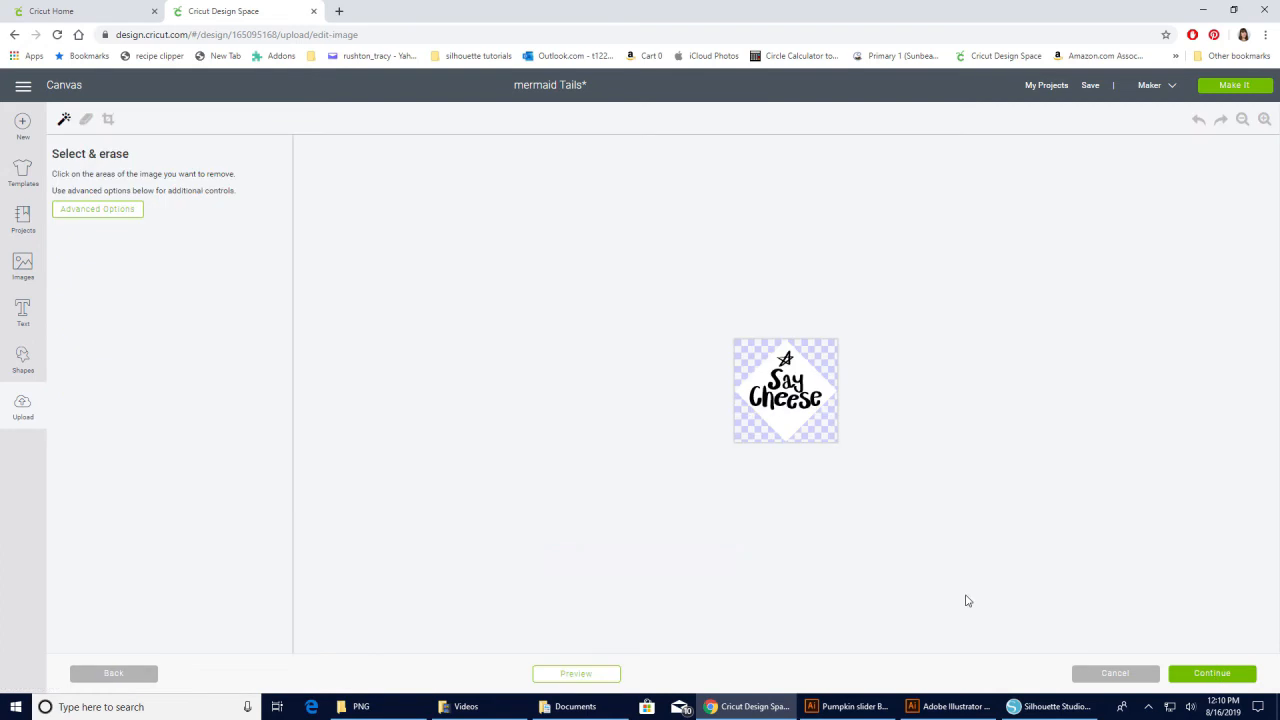
pyautogui.moveTo(848, 381)
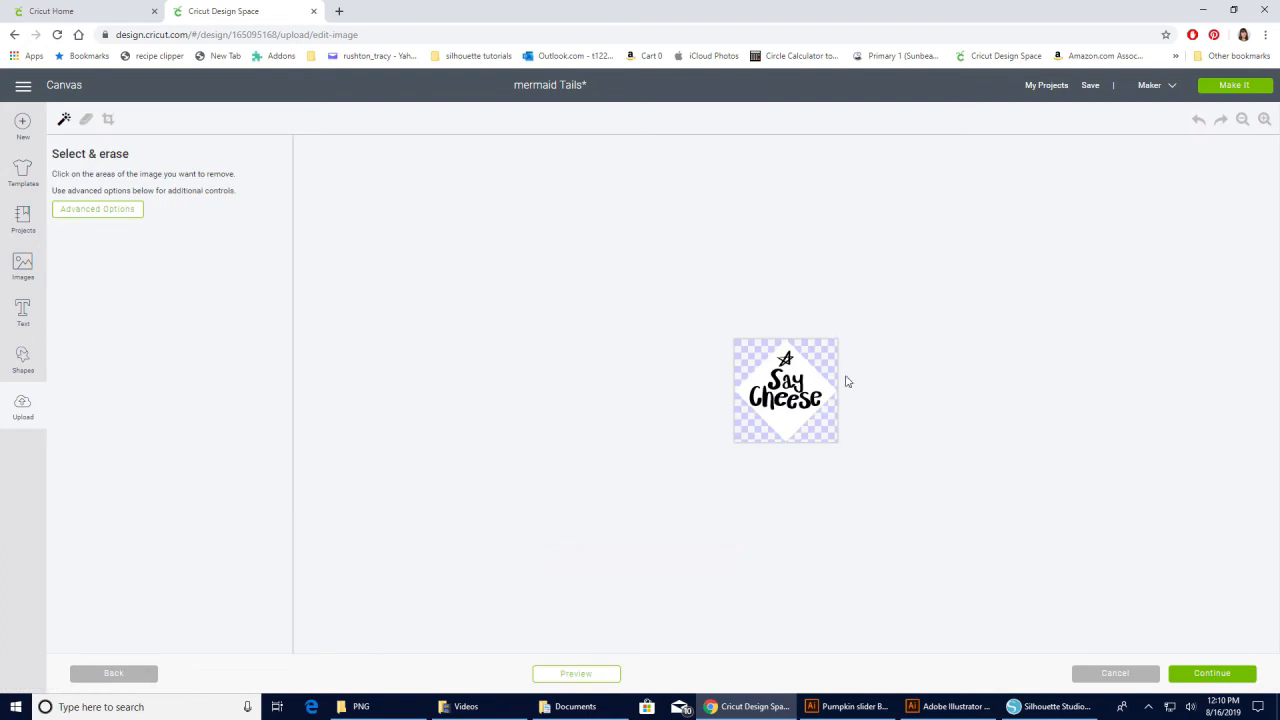
pyautogui.moveTo(743, 447)
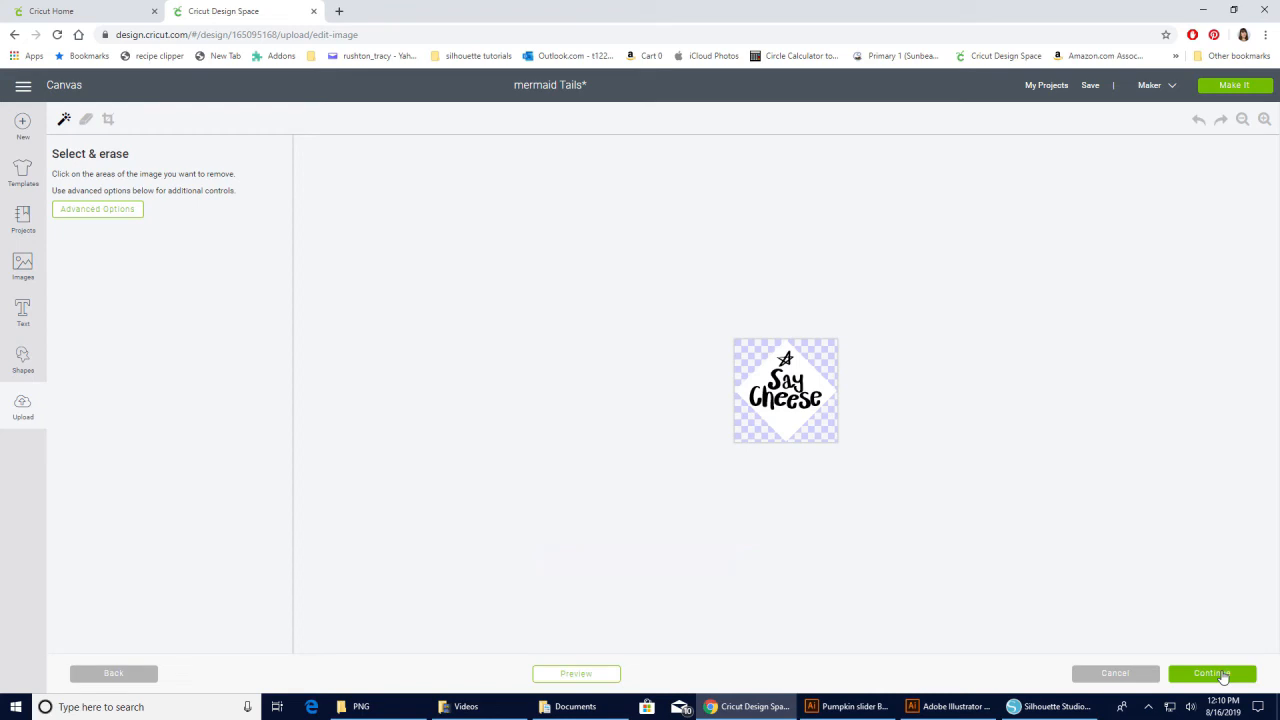
# Step: Skip erasing and save Say Cheese small as a Print Then Cut image
pyautogui.click(1211, 673)
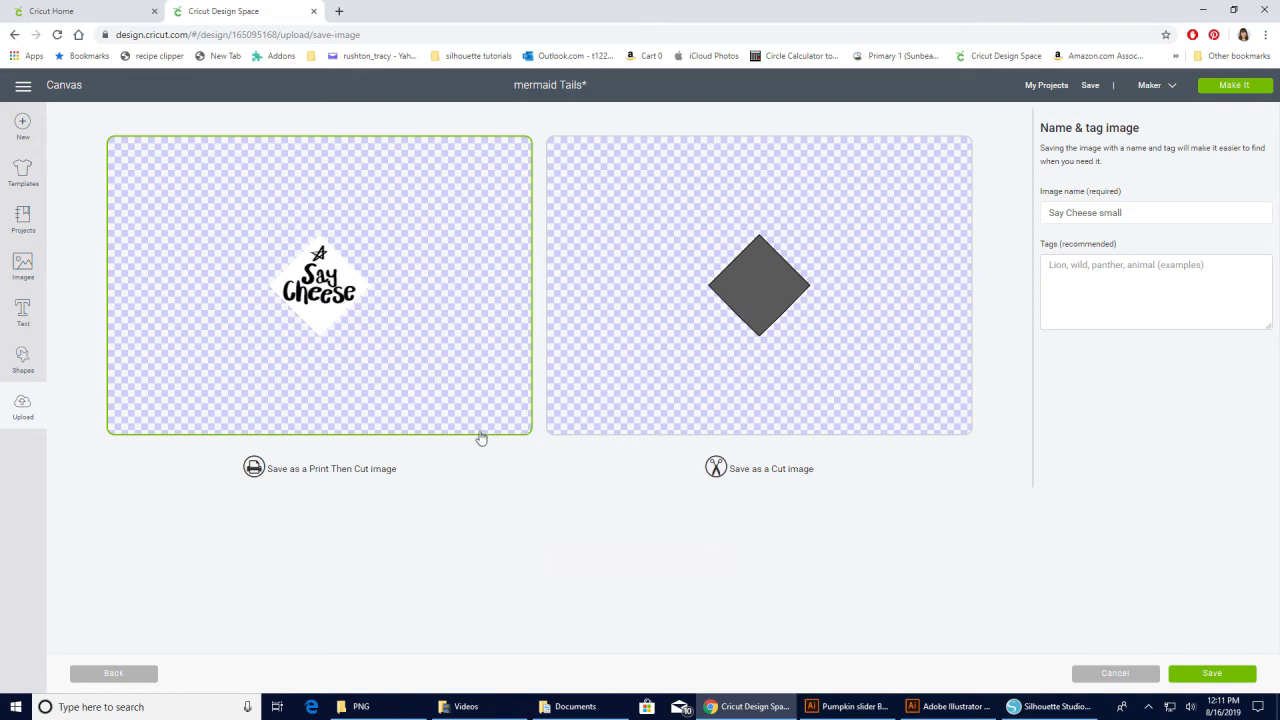
pyautogui.moveTo(1155, 236)
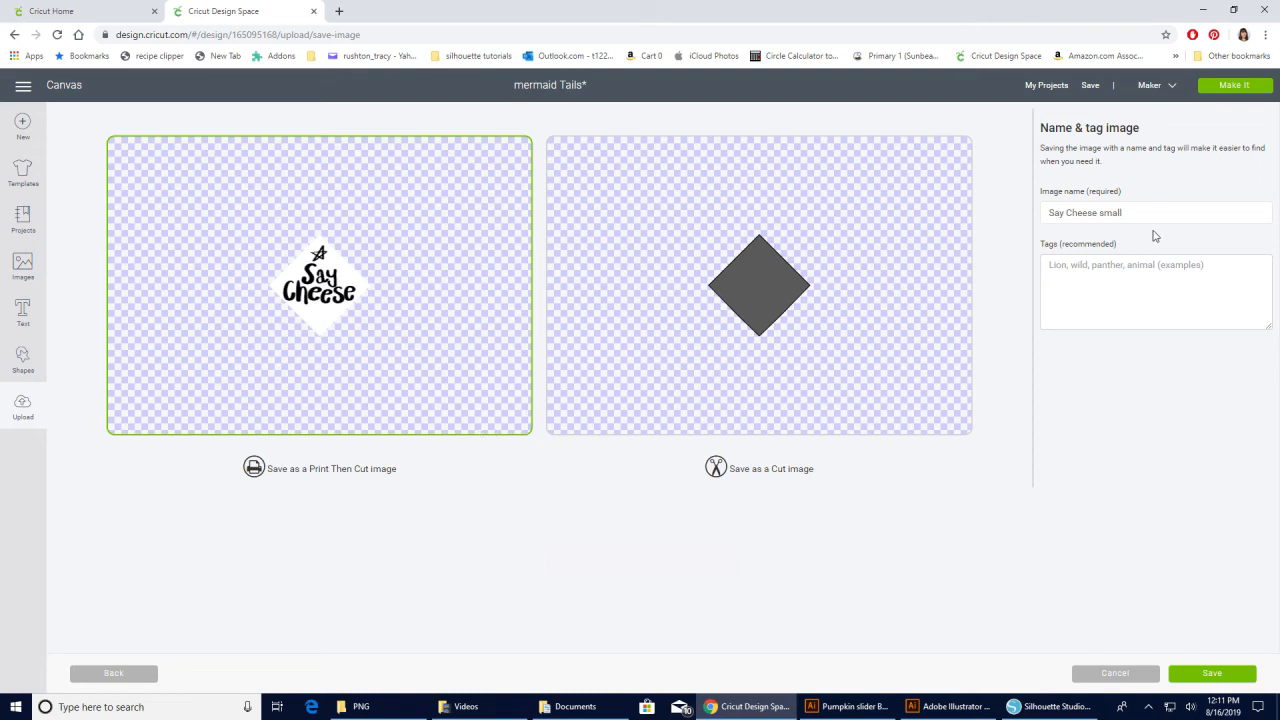
pyautogui.moveTo(1122, 235)
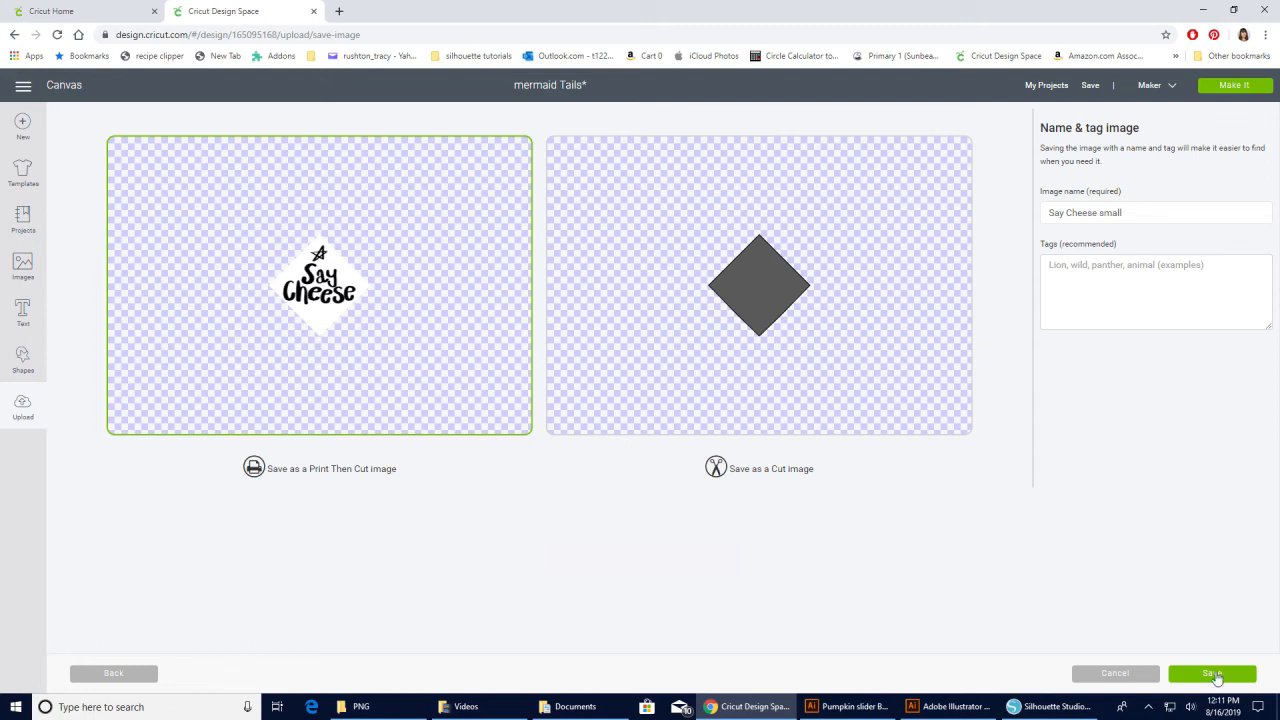
pyautogui.click(1212, 673)
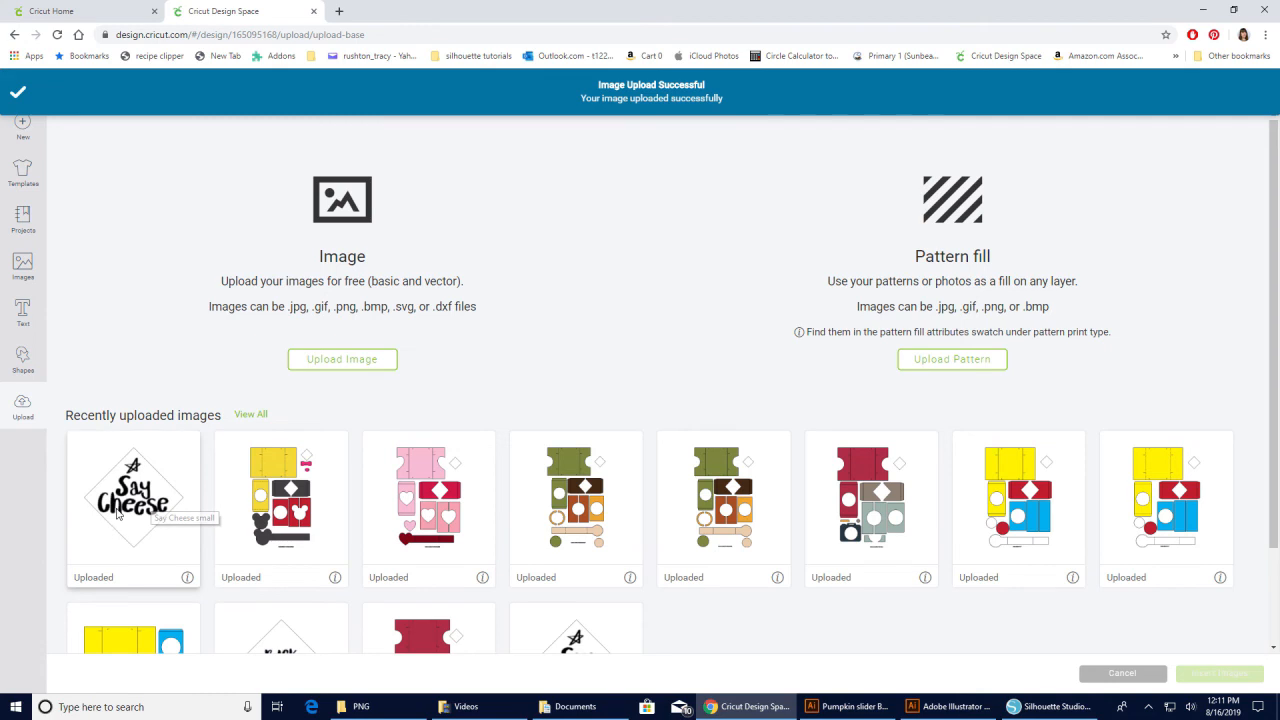
# Step: Insert the Say Cheese small upload and drag it into open canvas space
pyautogui.click(133, 498)
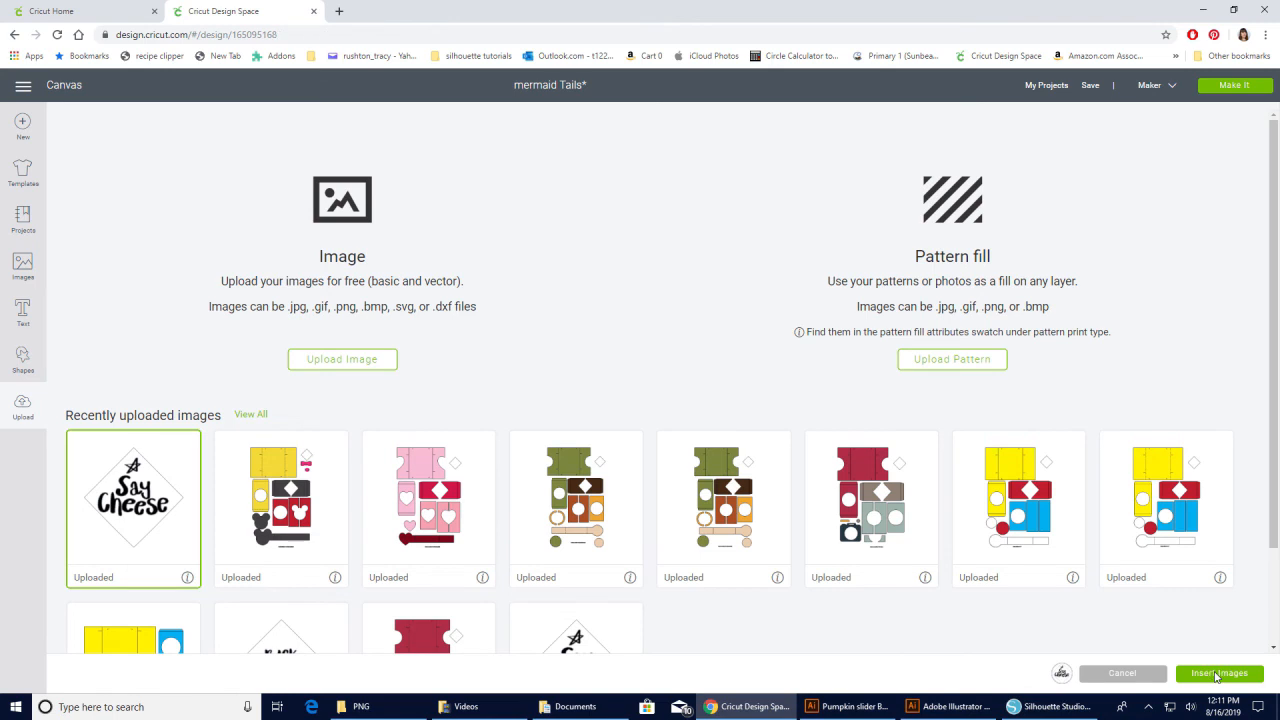
pyautogui.click(1219, 673)
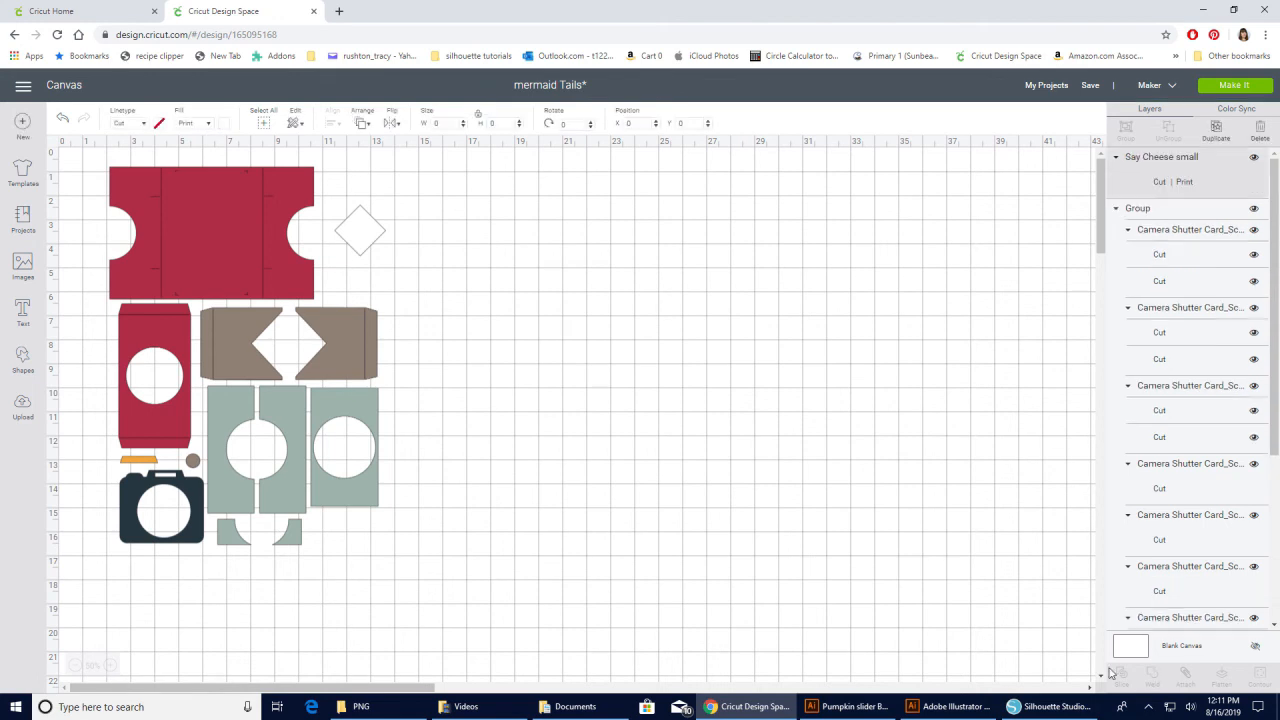
pyautogui.moveTo(365, 282)
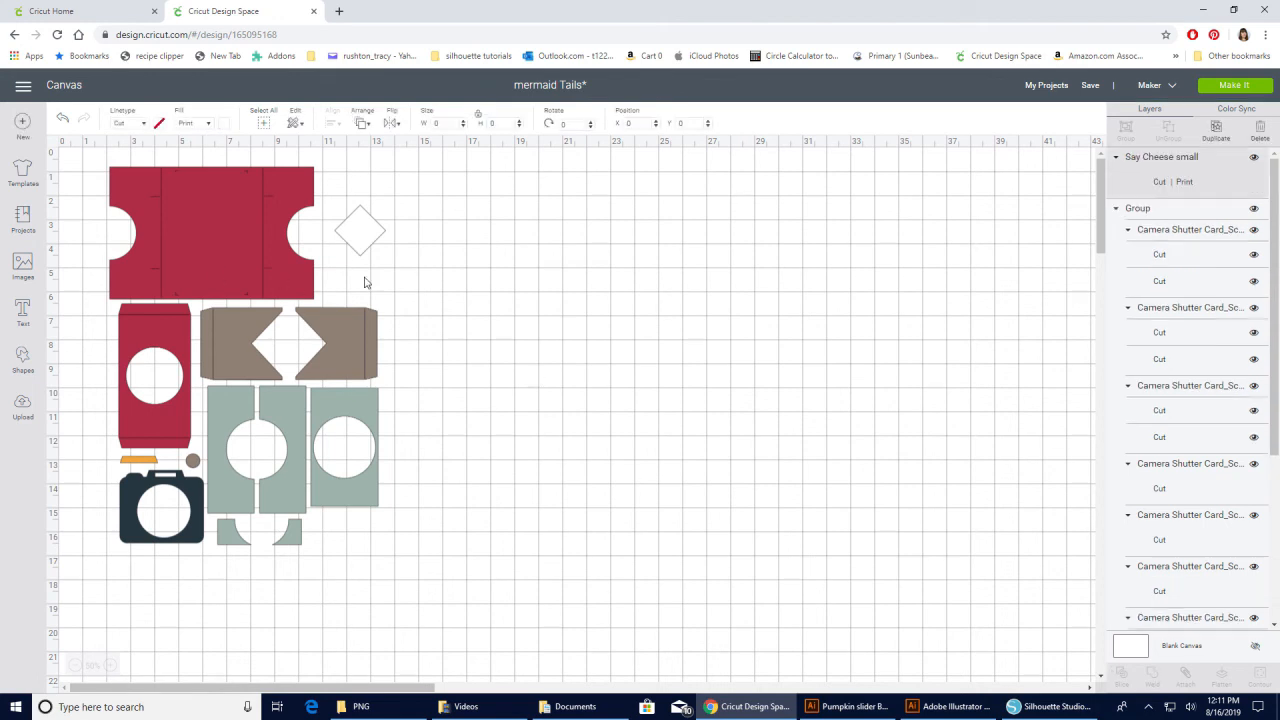
pyautogui.moveTo(735, 291)
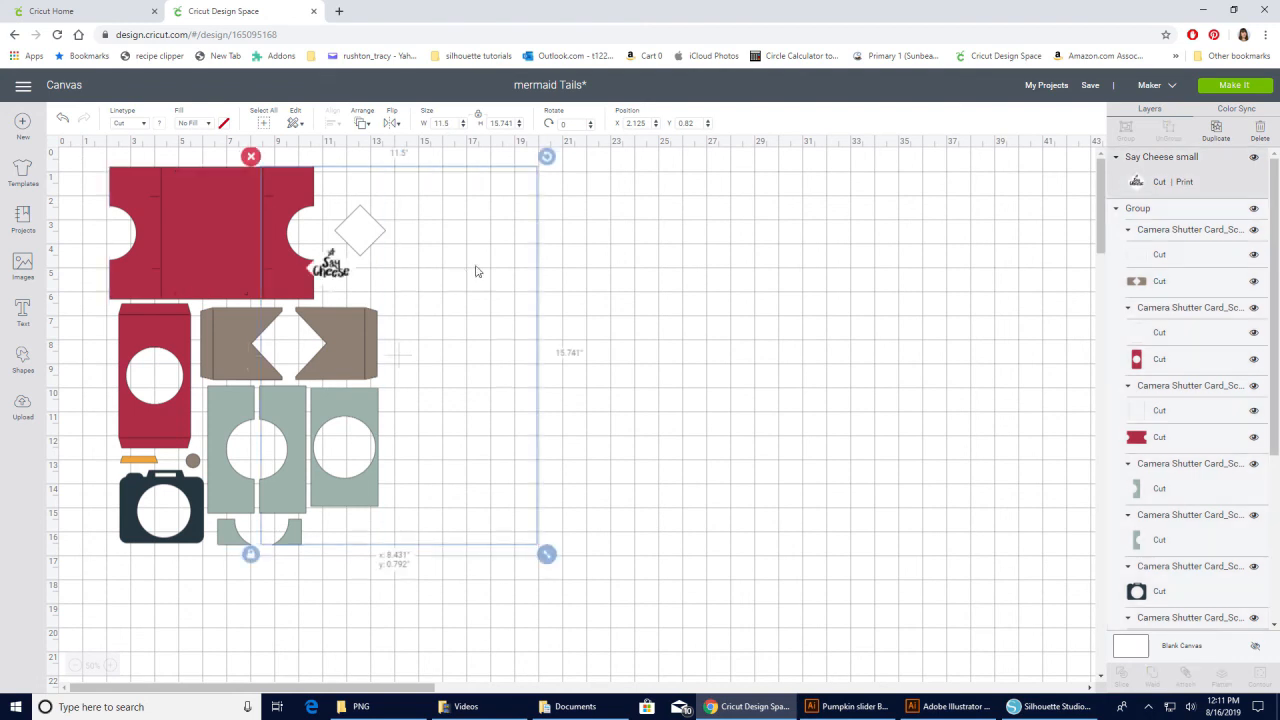
pyautogui.moveTo(330, 265); pyautogui.dragTo(500, 270)
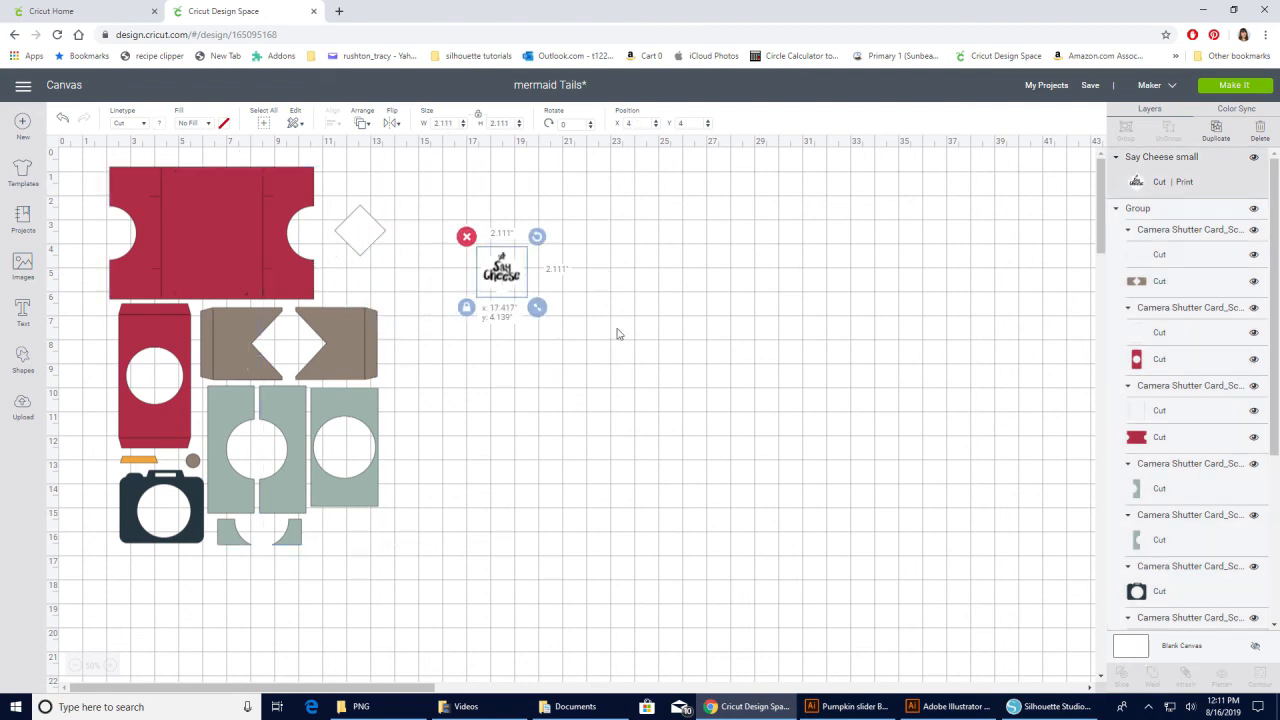
pyautogui.click(192, 123)
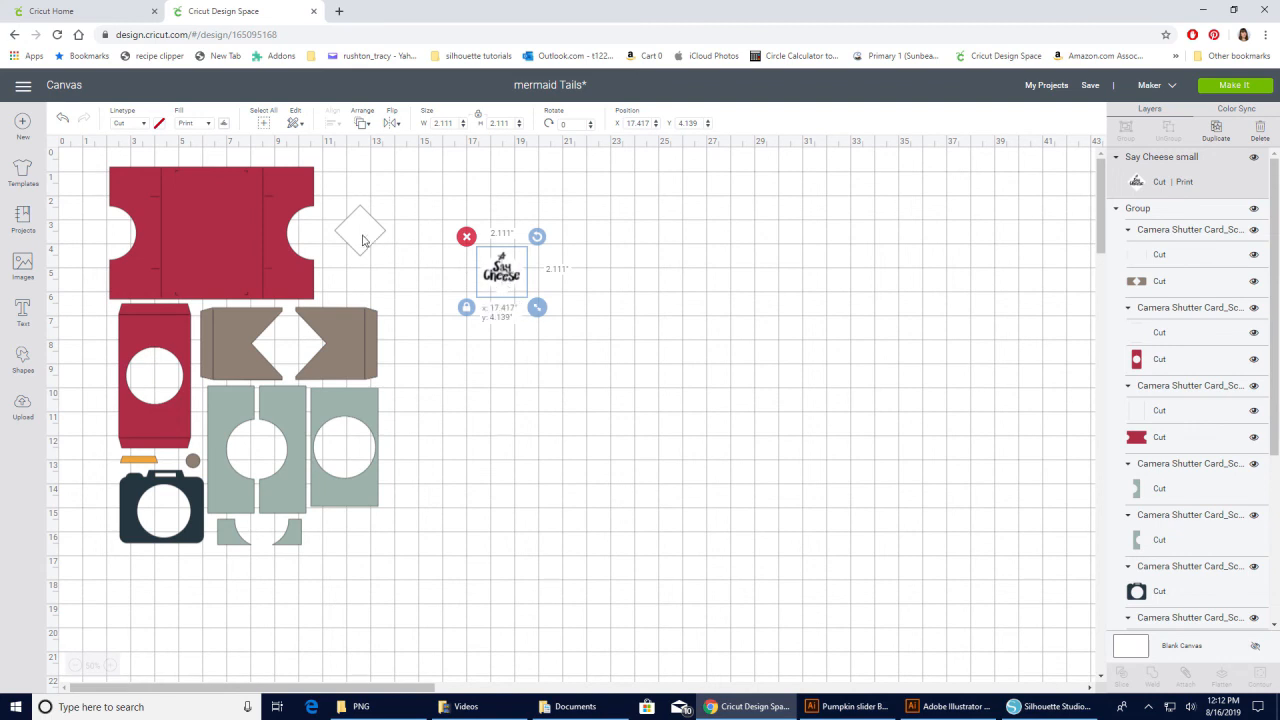
pyautogui.moveTo(500, 270); pyautogui.dragTo(357, 230)
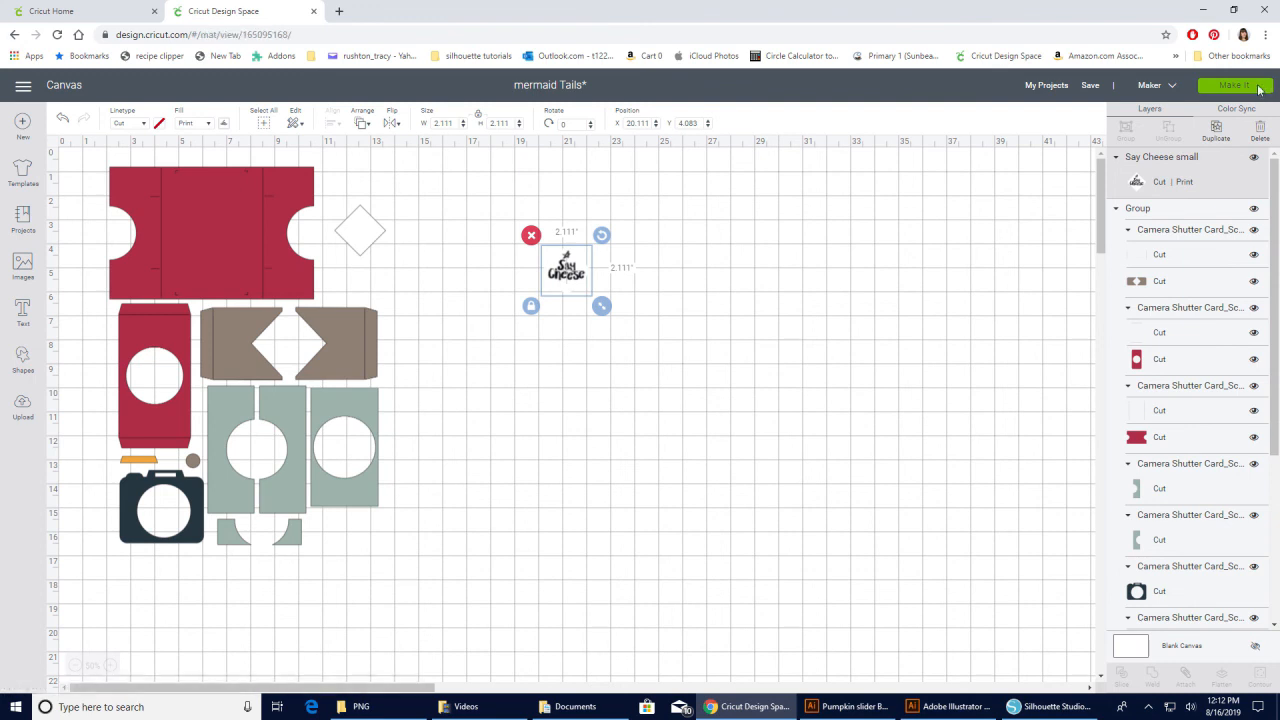
# Step: Review the nine prepared mats in Make It and continue to printing
pyautogui.click(1235, 85)
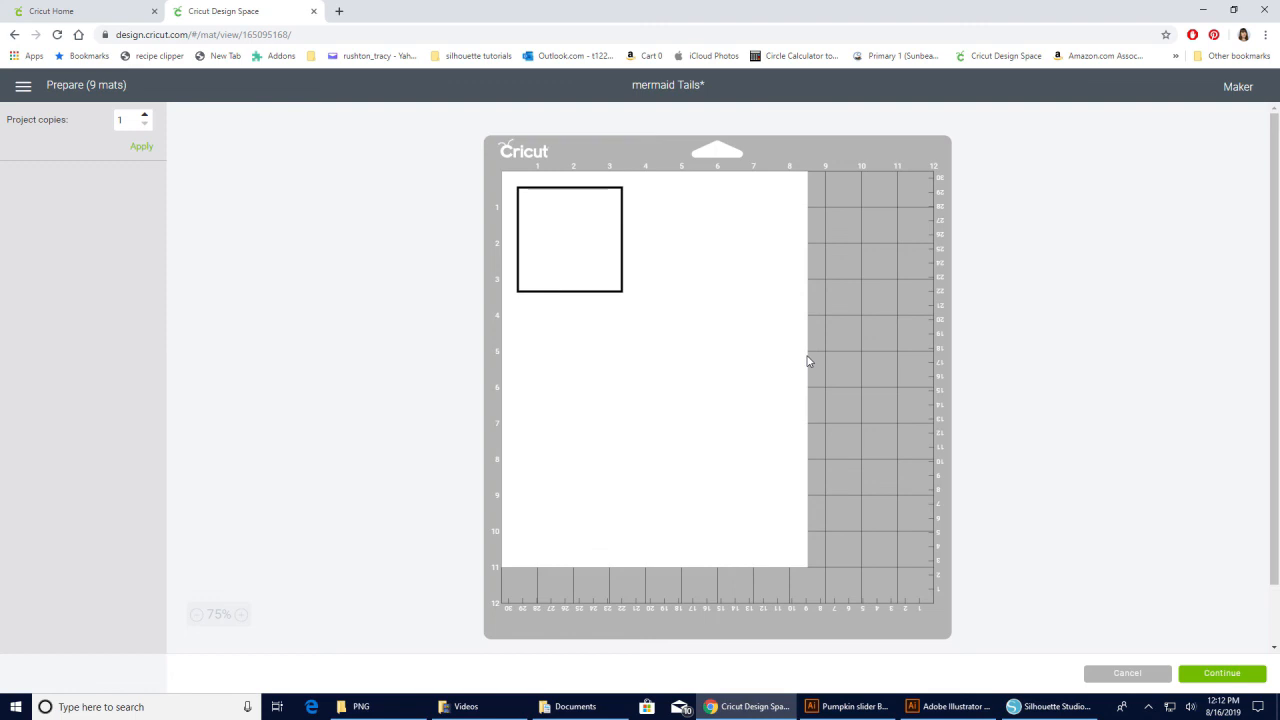
pyautogui.moveTo(47, 337)
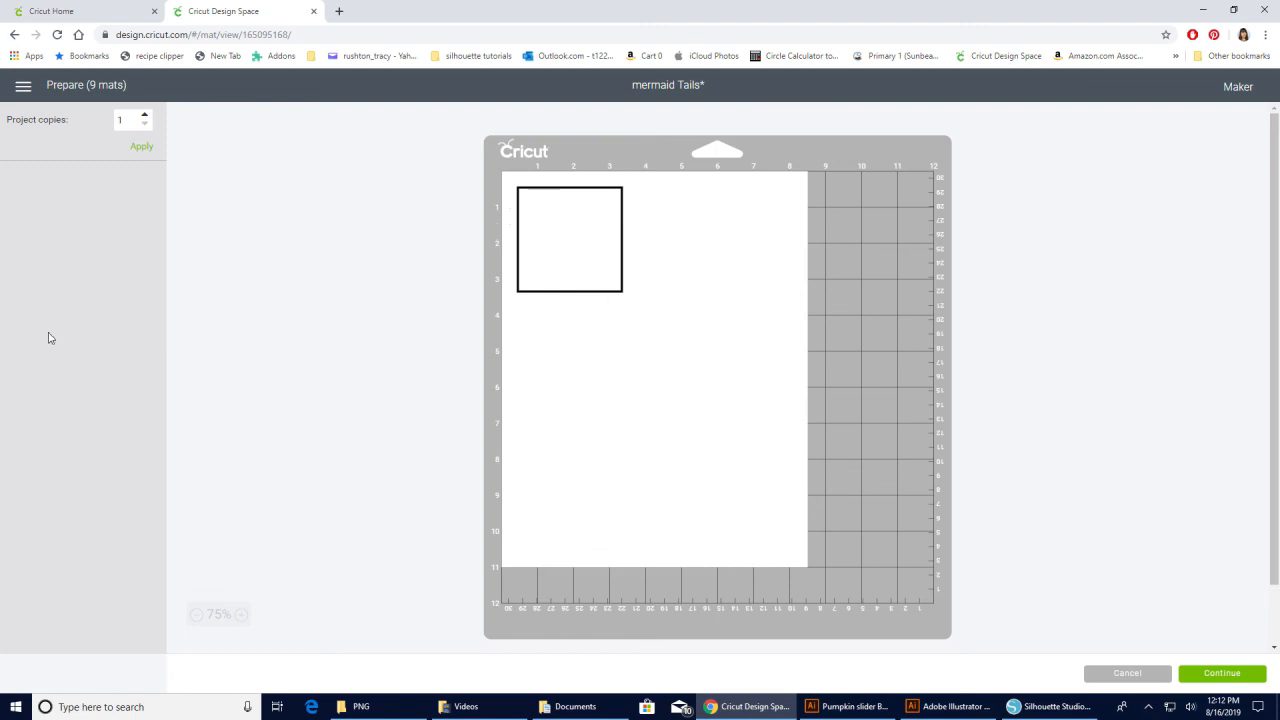
pyautogui.moveTo(99, 328)
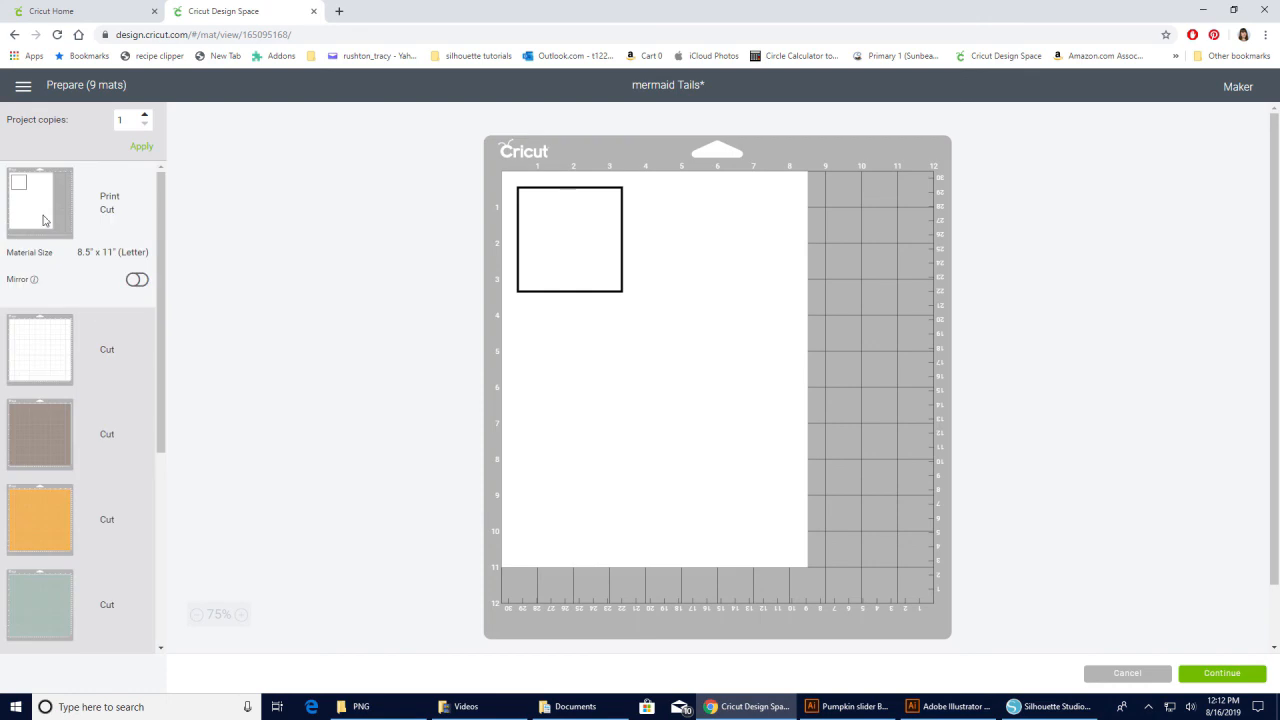
pyautogui.moveTo(583, 234)
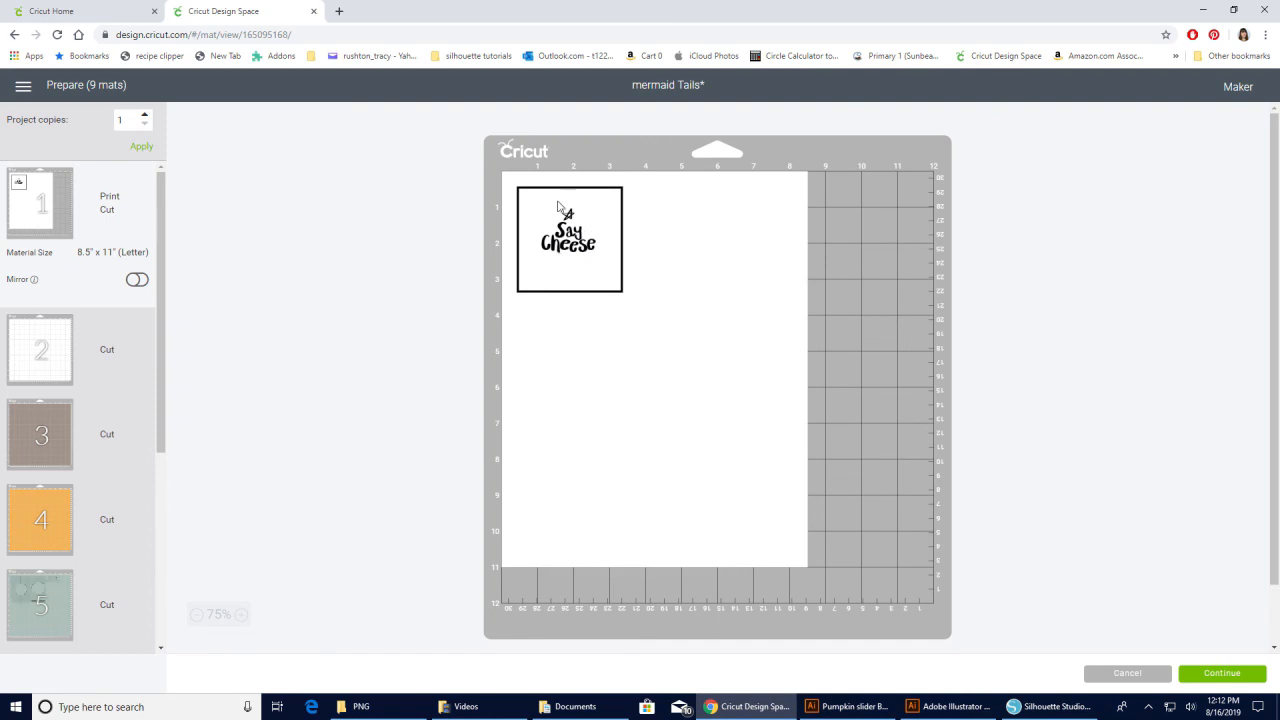
pyautogui.moveTo(550, 203)
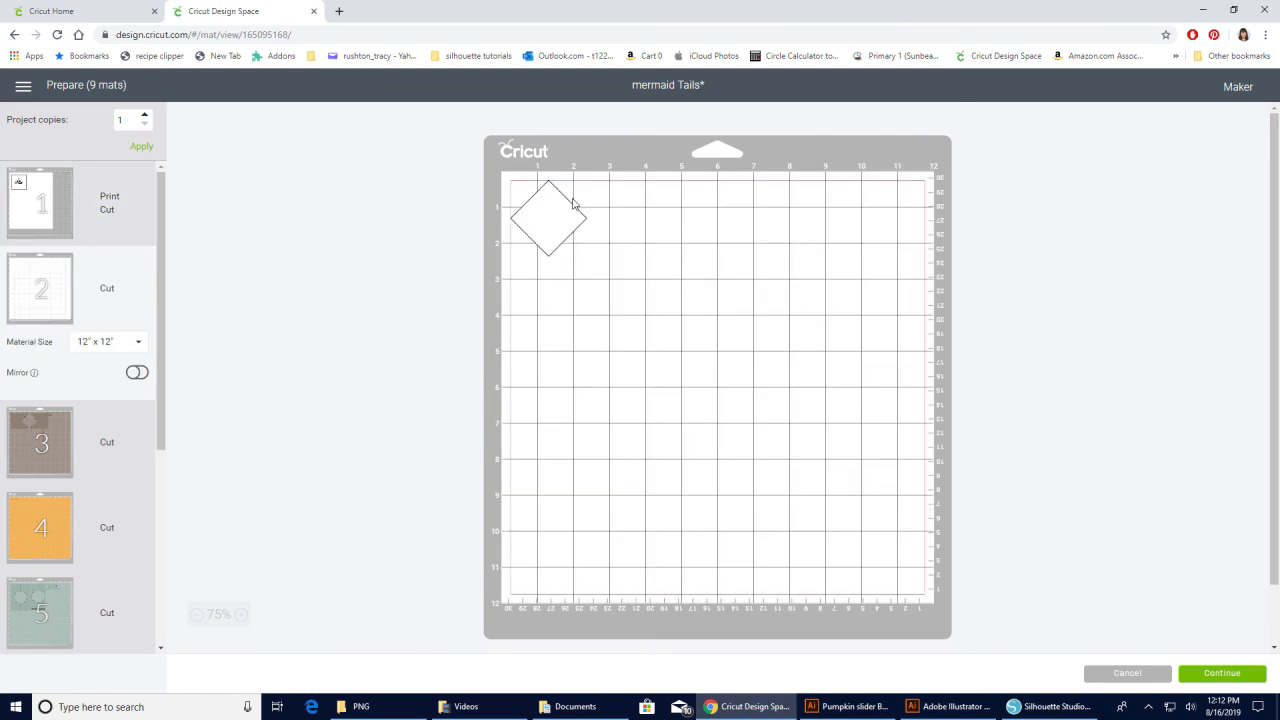
pyautogui.moveTo(558, 205)
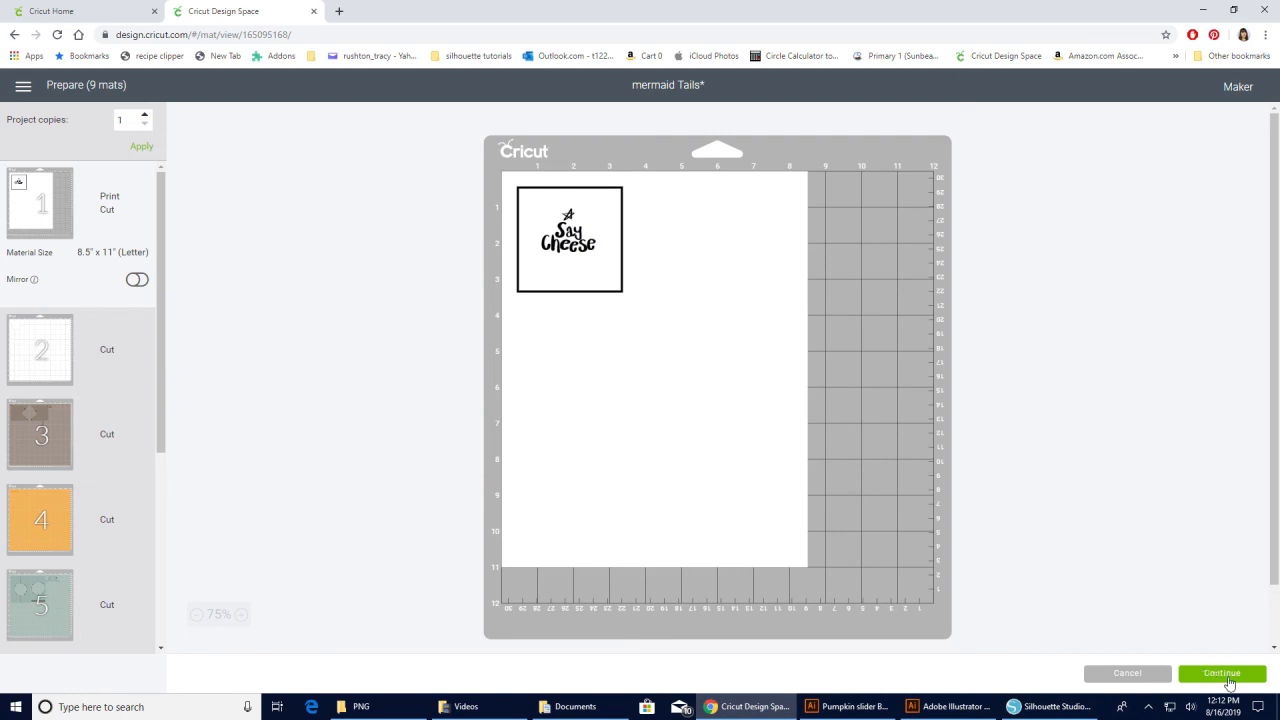
pyautogui.click(1221, 672)
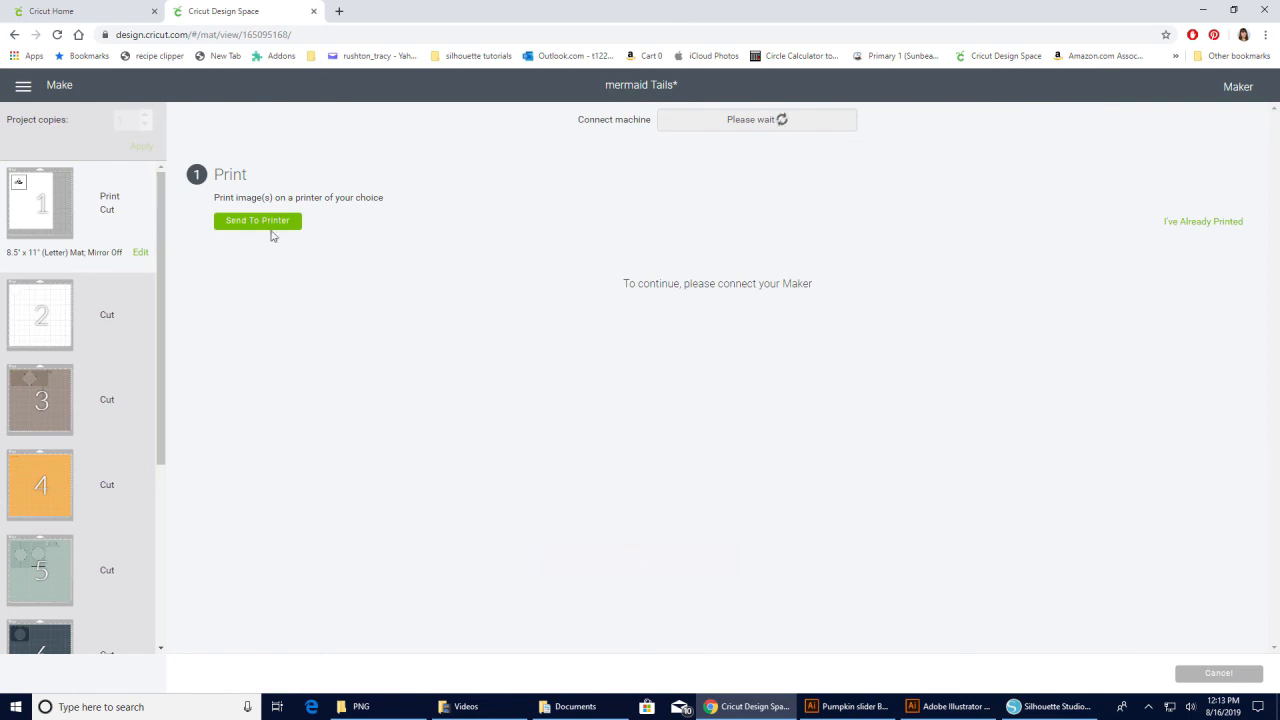